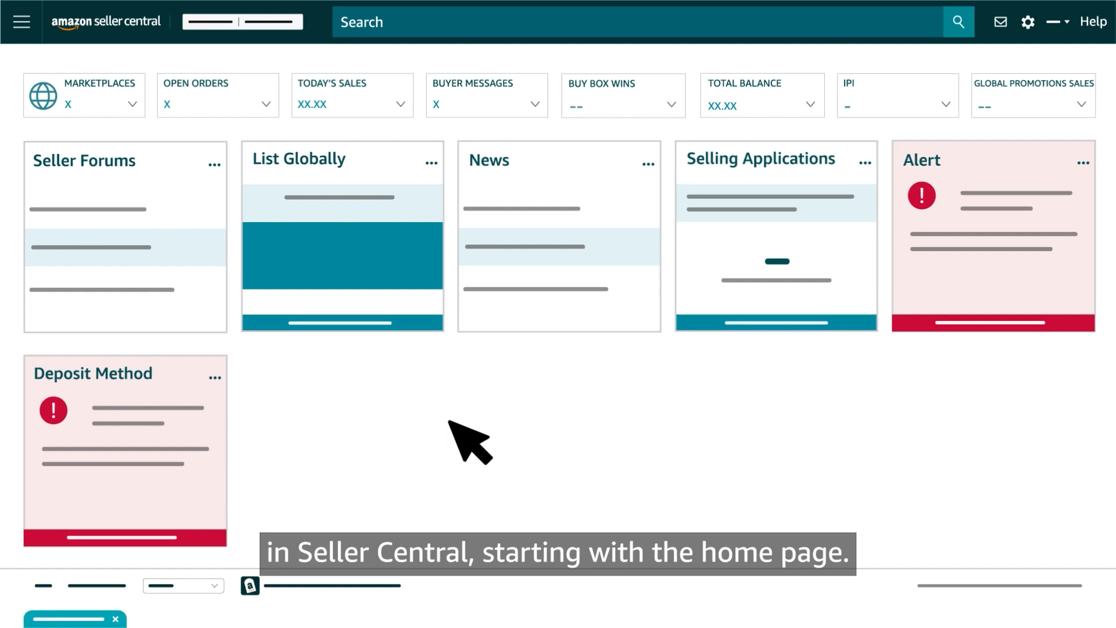
mouse_move(100, 164)
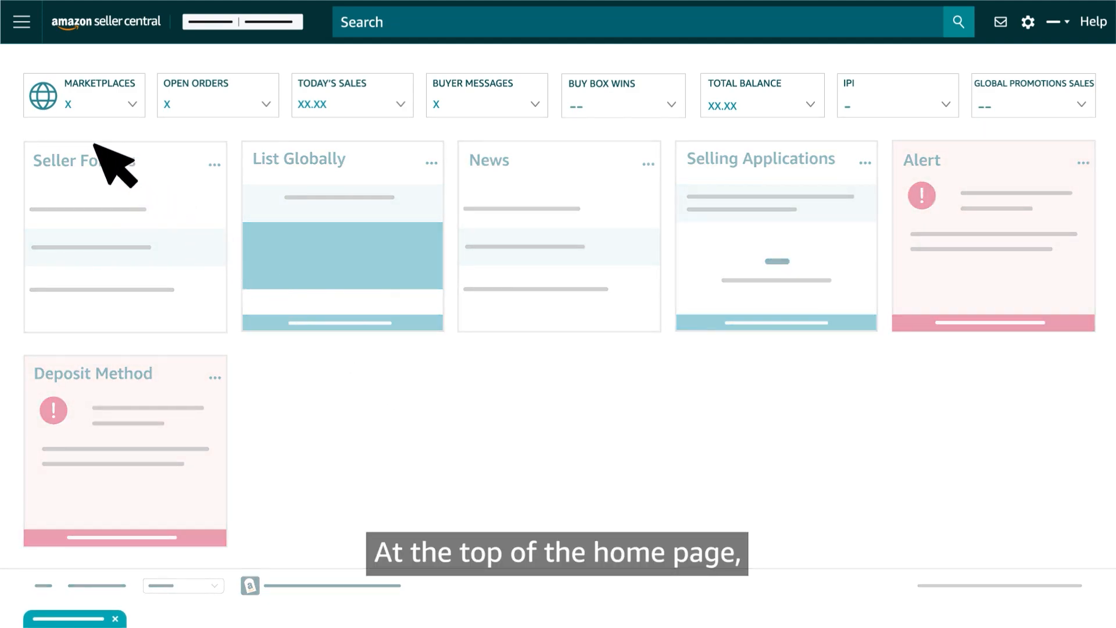
mouse_move(385, 135)
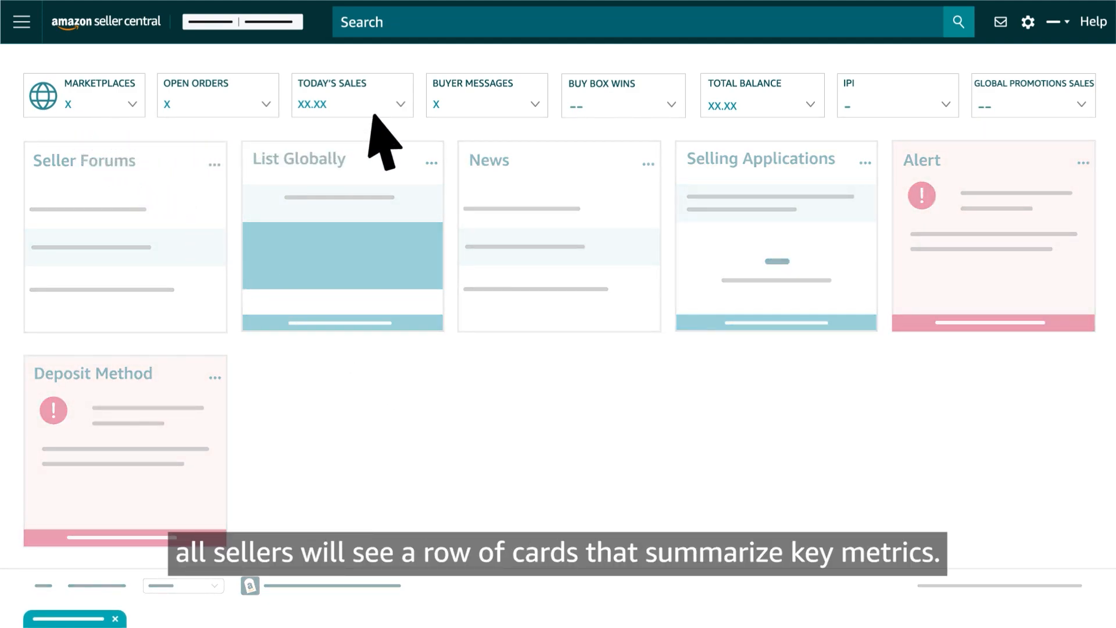
mouse_move(919, 150)
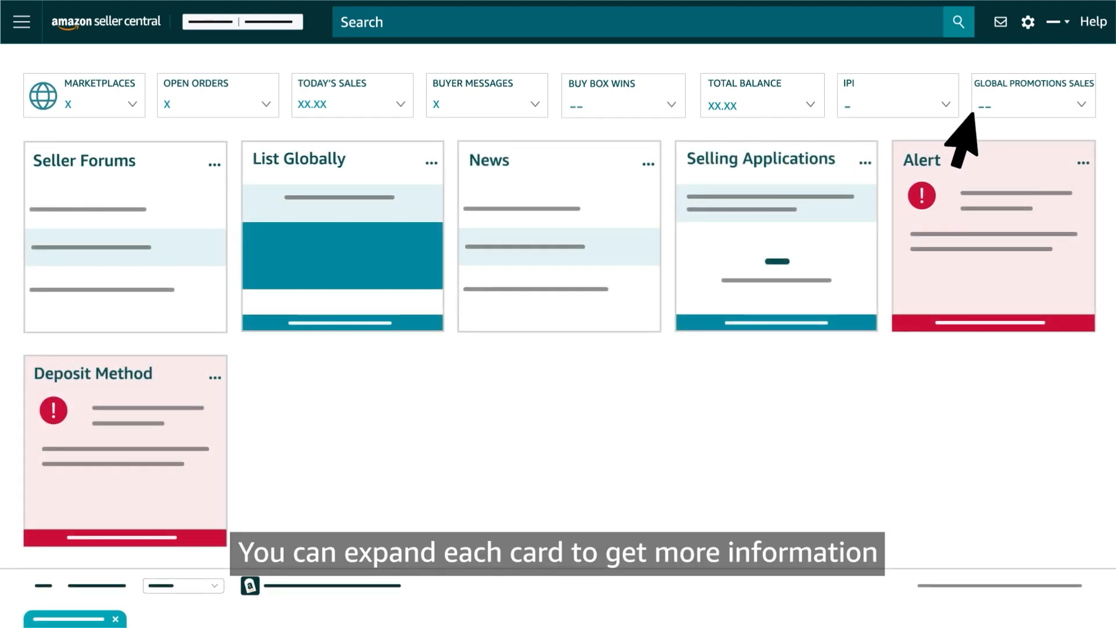
mouse_move(695, 114)
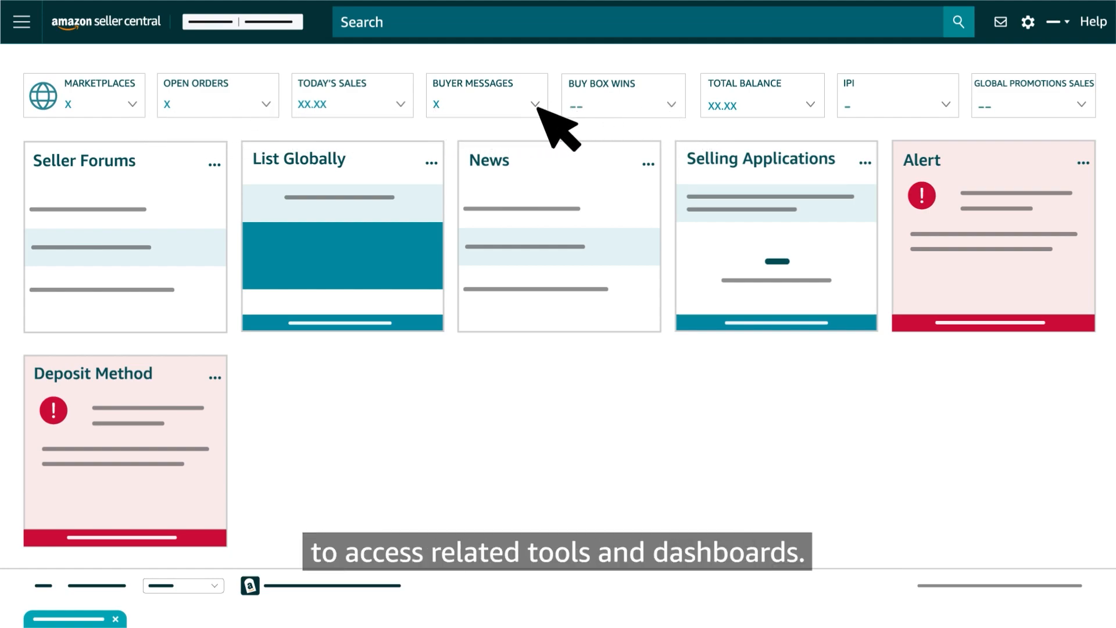
mouse_move(410, 124)
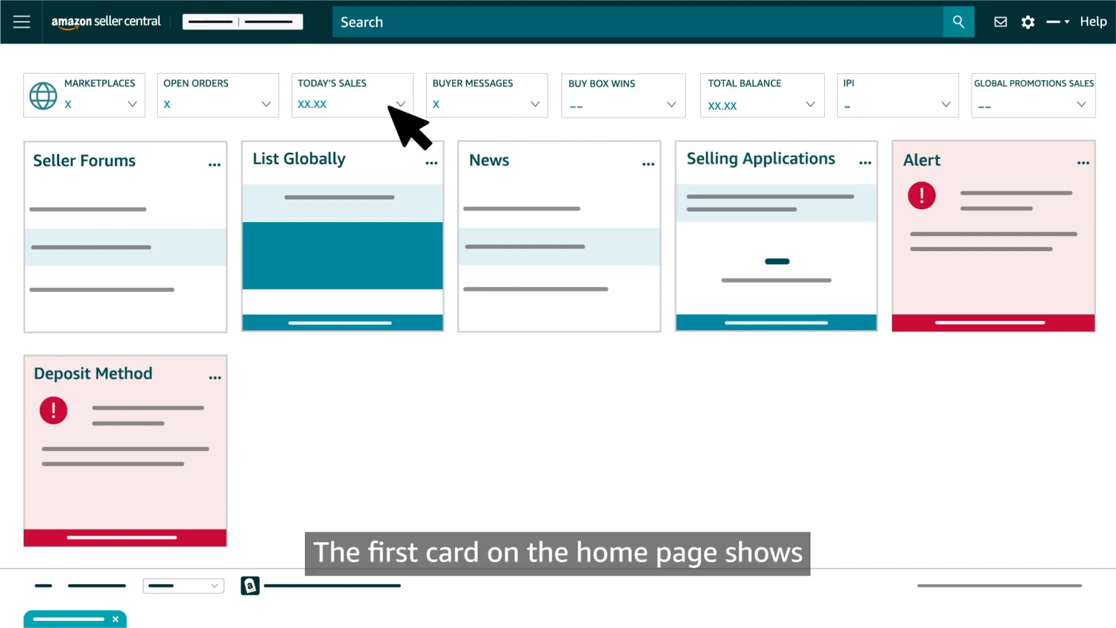
Expand the dashboard metrics by marketplace: open orders, today's sales, total balance and IPI score.
left_click(131, 103)
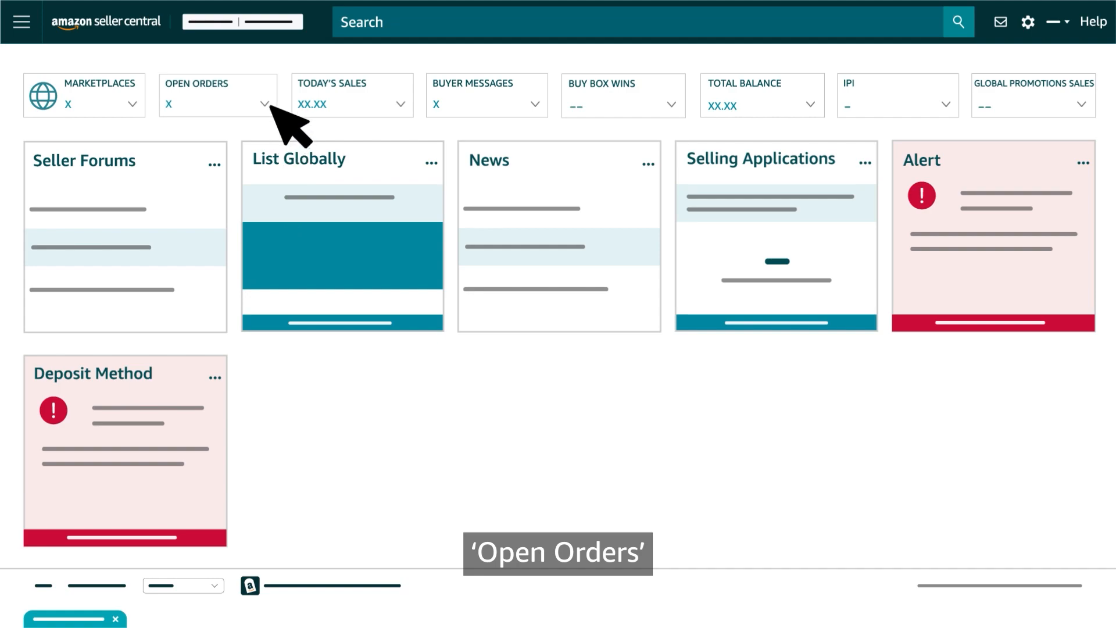
left_click(265, 105)
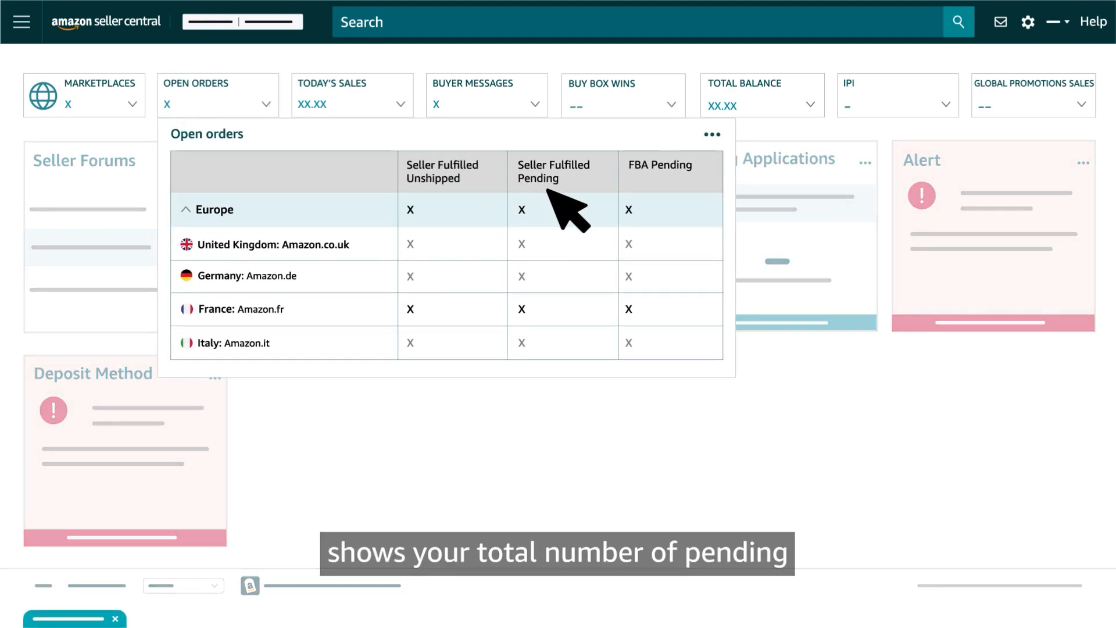
mouse_move(456, 217)
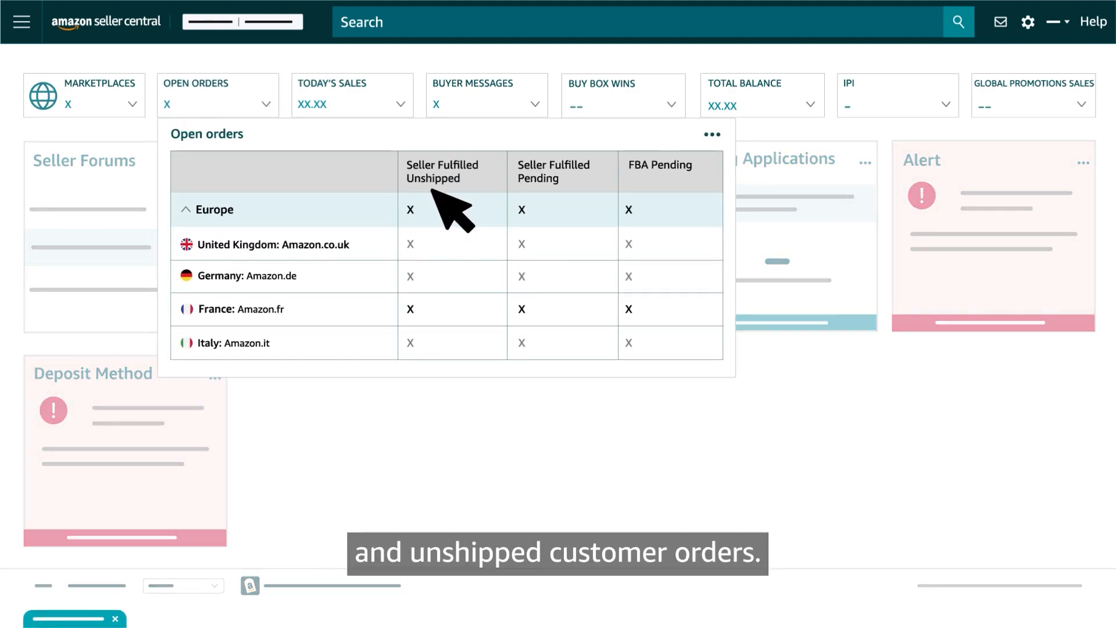
left_click(403, 104)
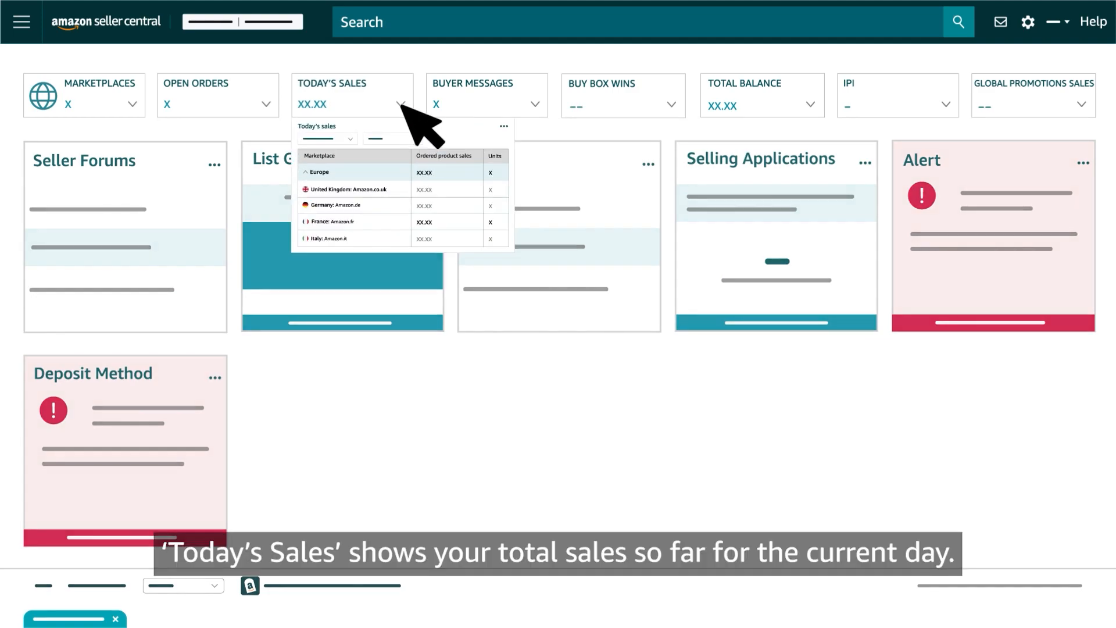
left_click(400, 105)
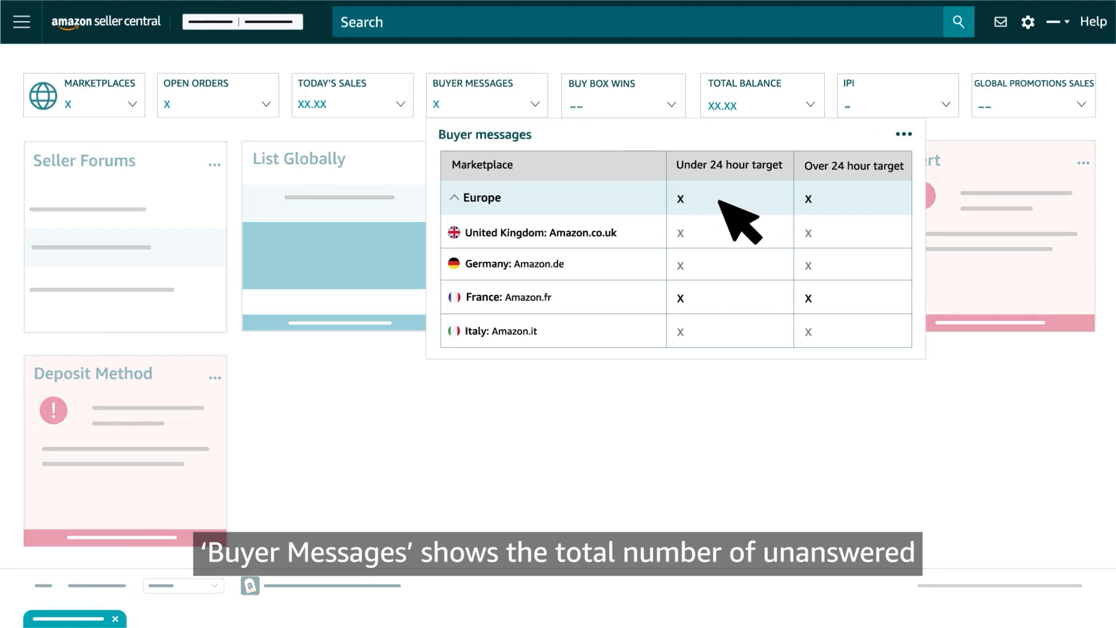
mouse_move(741, 338)
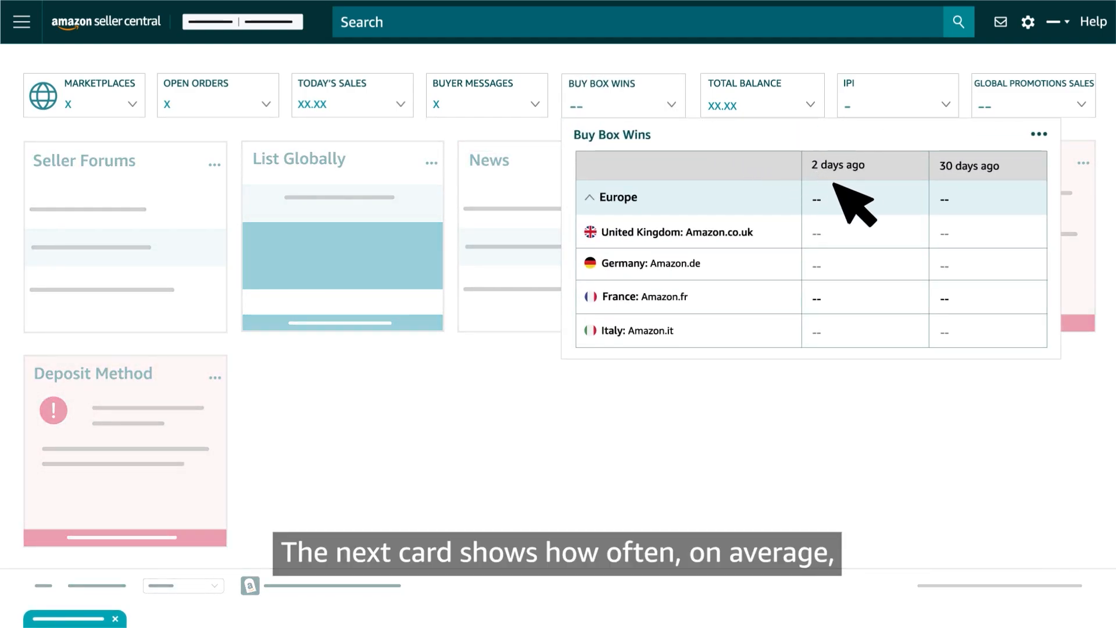
mouse_move(867, 312)
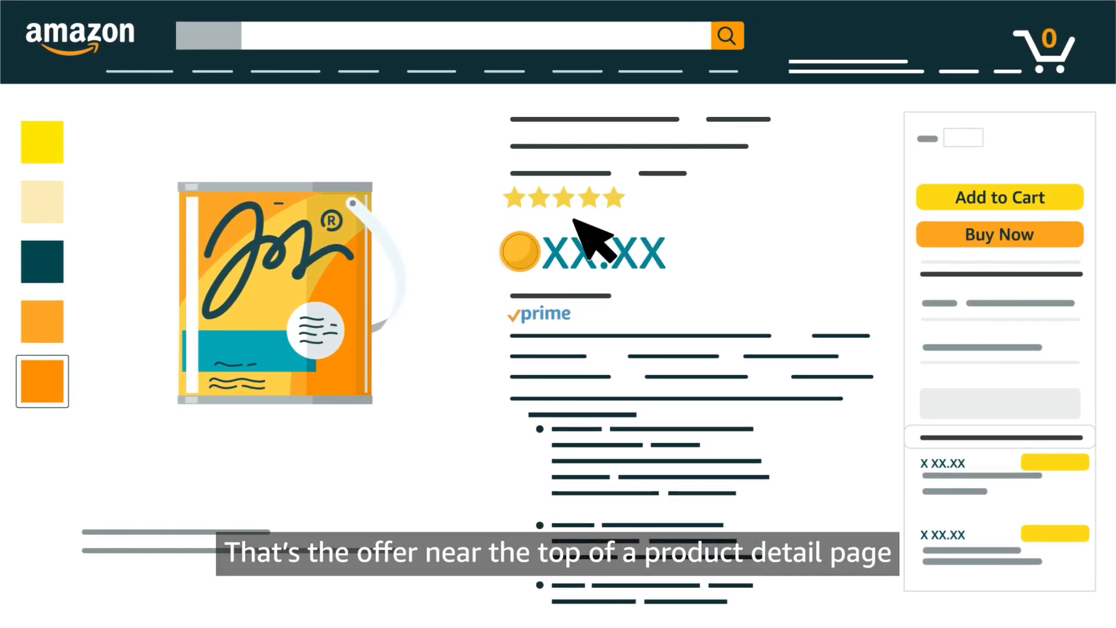
mouse_move(783, 248)
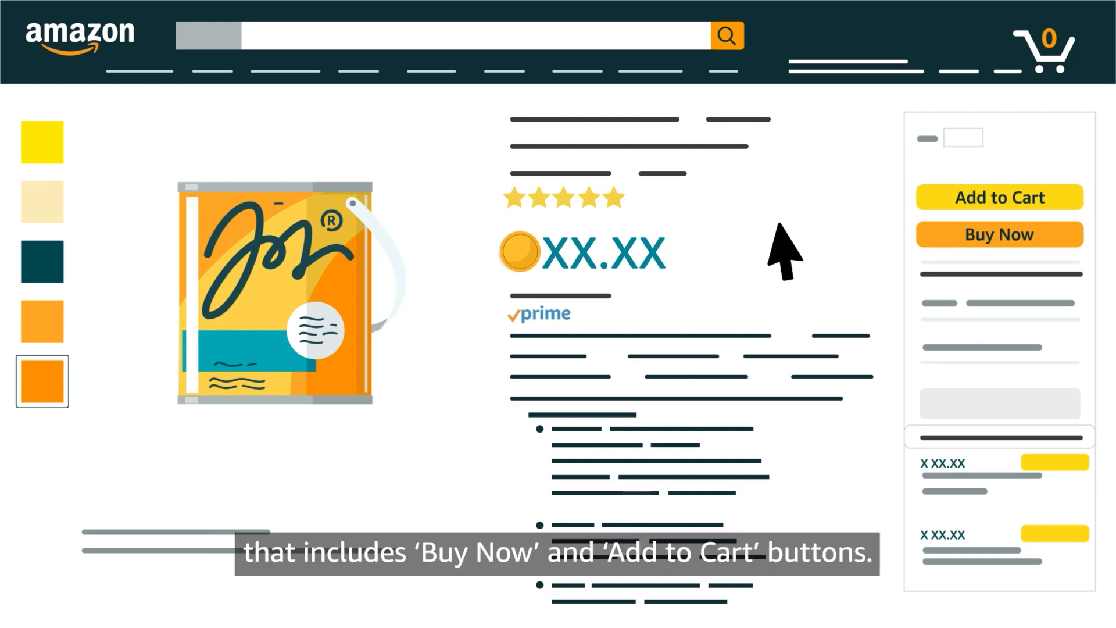
mouse_move(982, 235)
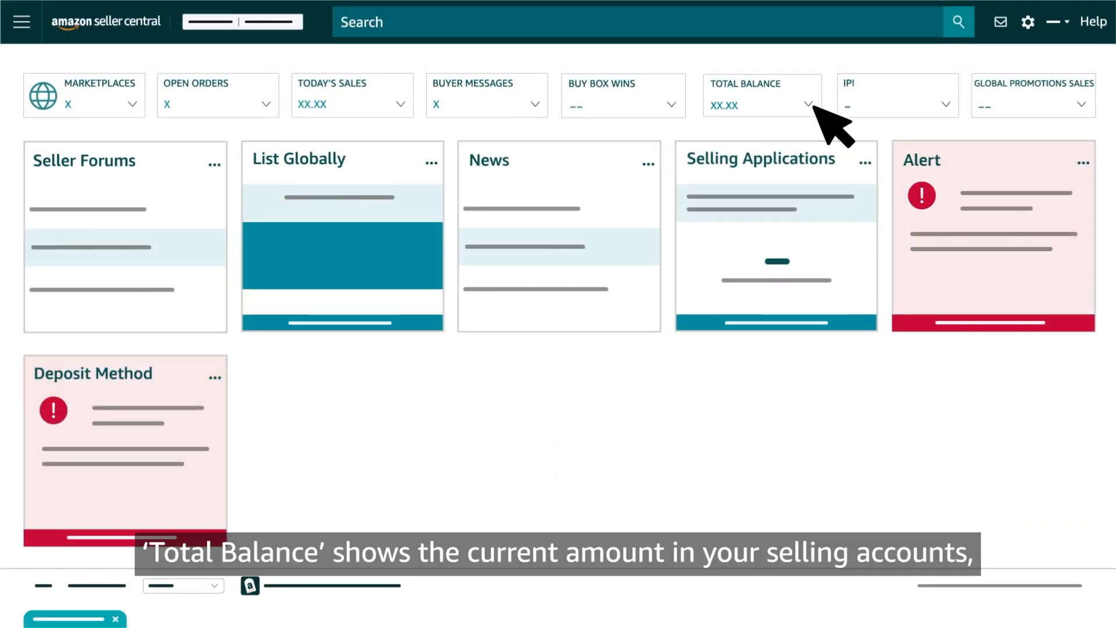
left_click(807, 105)
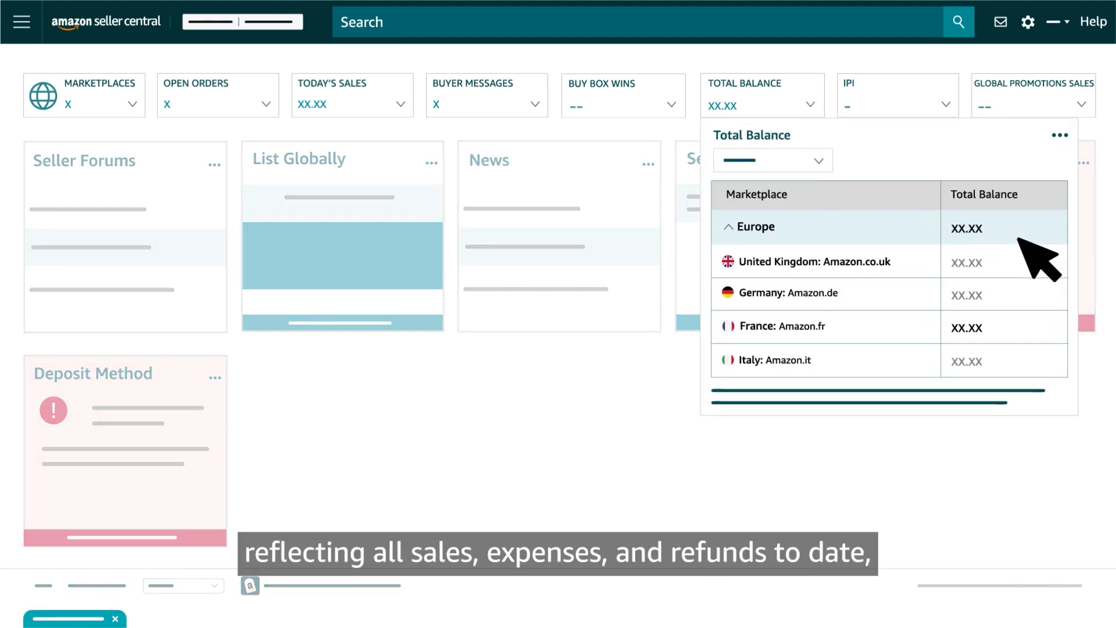
mouse_move(1039, 335)
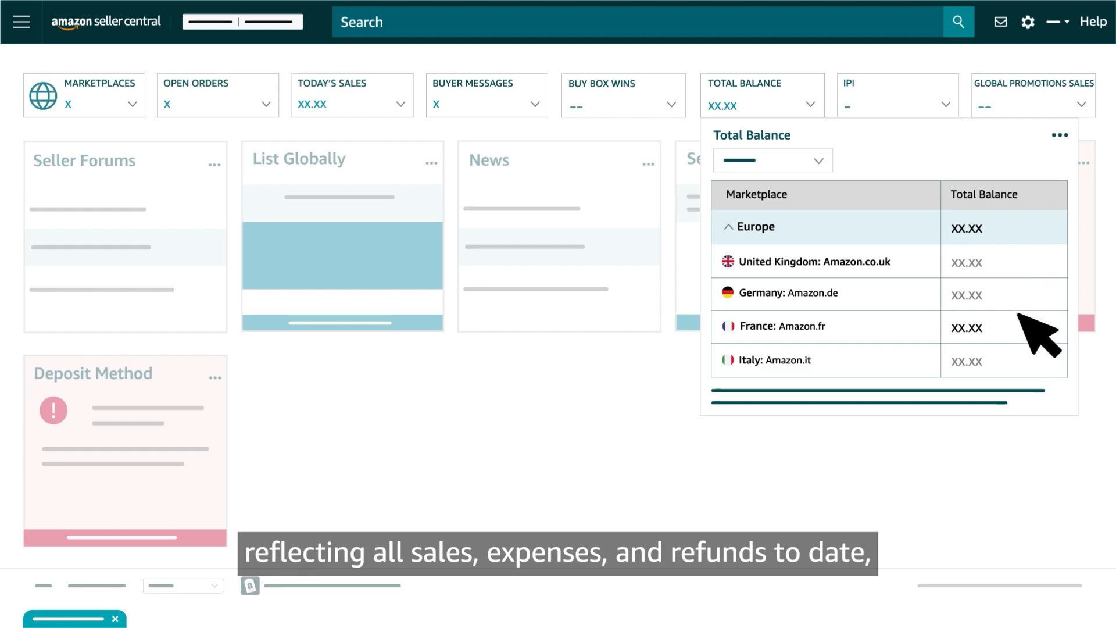
mouse_move(1040, 369)
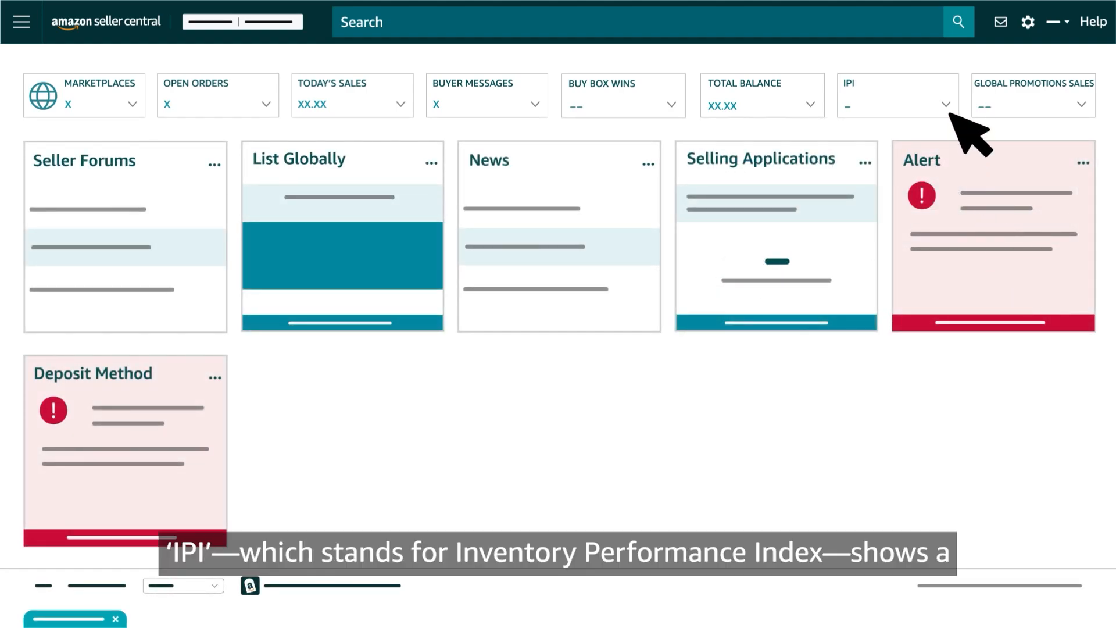
left_click(945, 104)
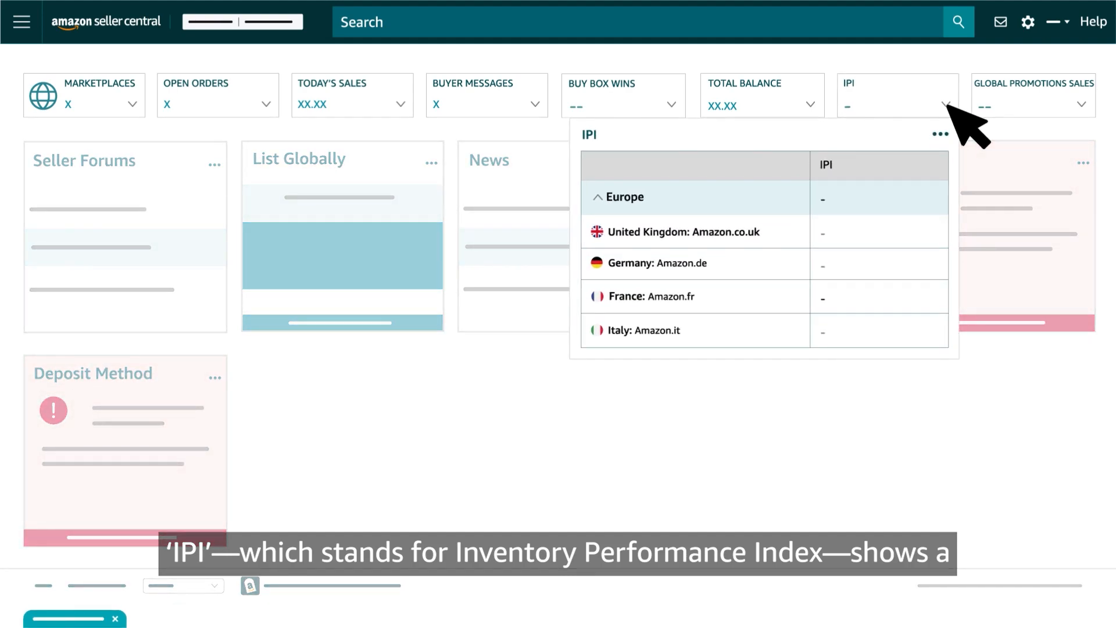
mouse_move(874, 217)
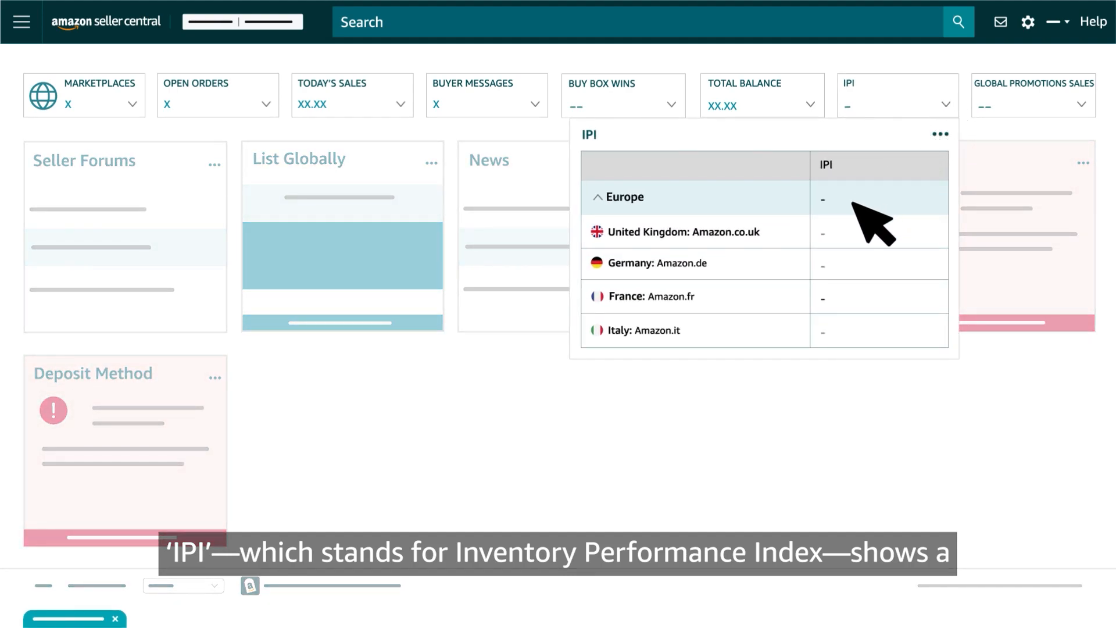
mouse_move(870, 290)
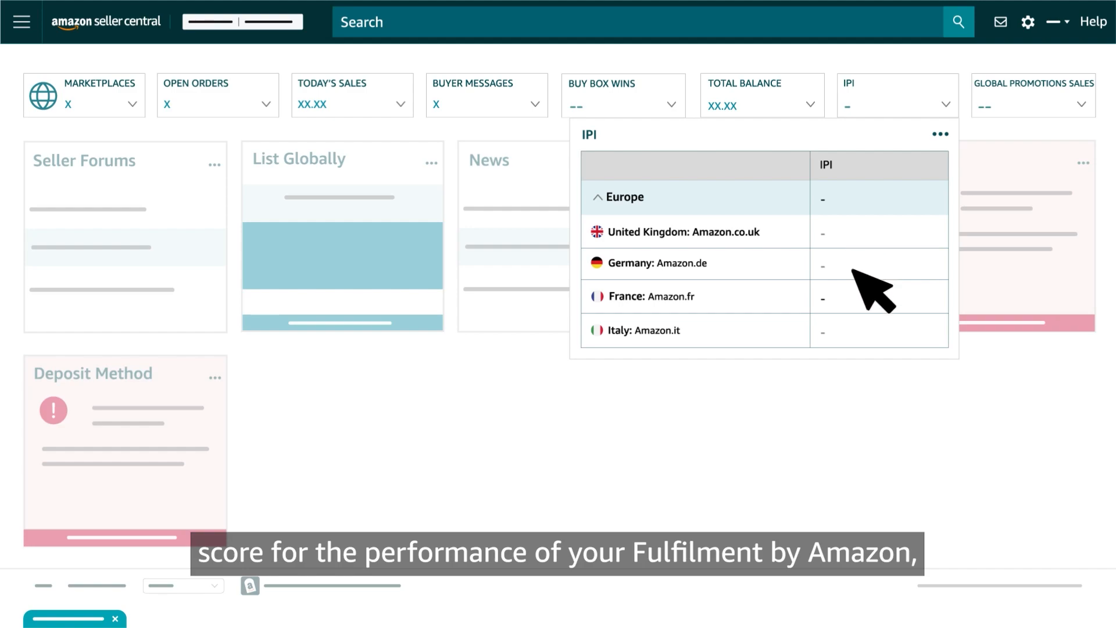
mouse_move(875, 360)
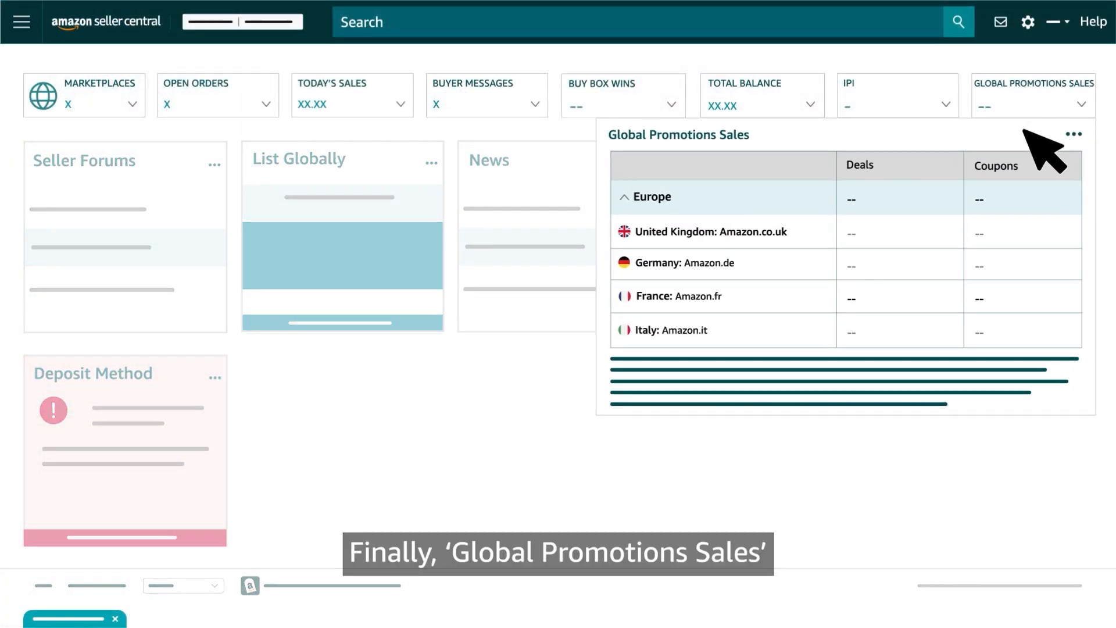
mouse_move(890, 321)
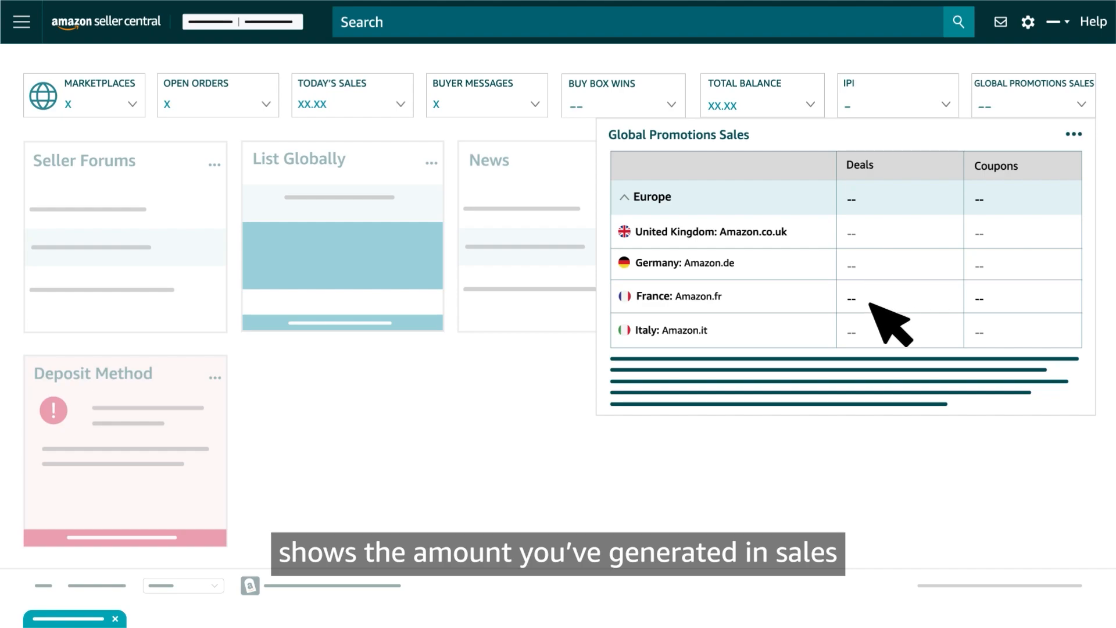
mouse_move(1029, 278)
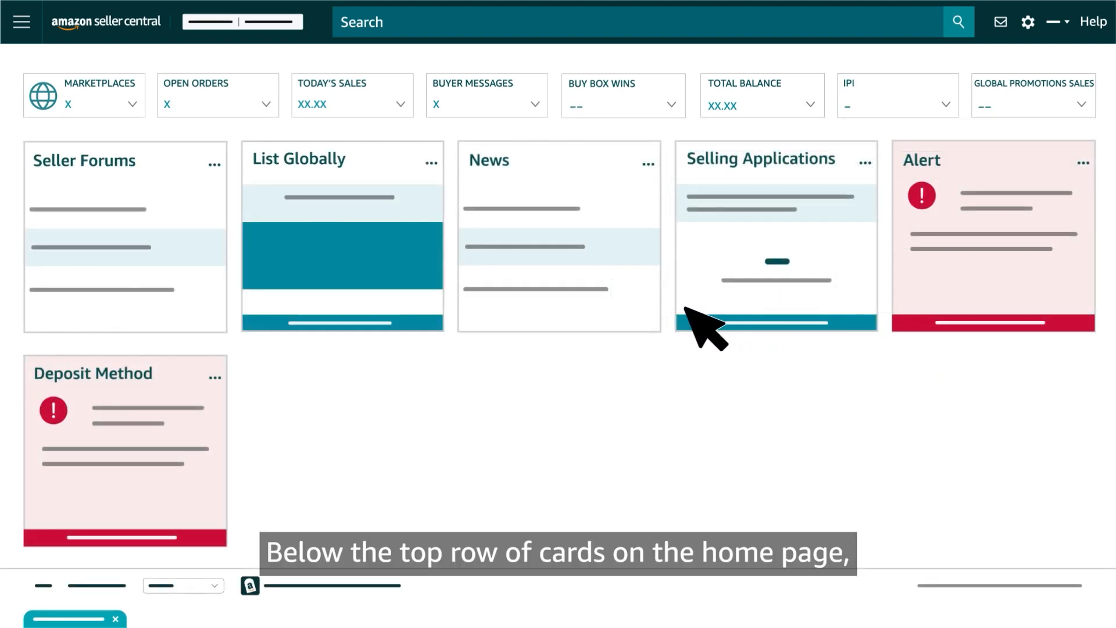
mouse_move(110, 278)
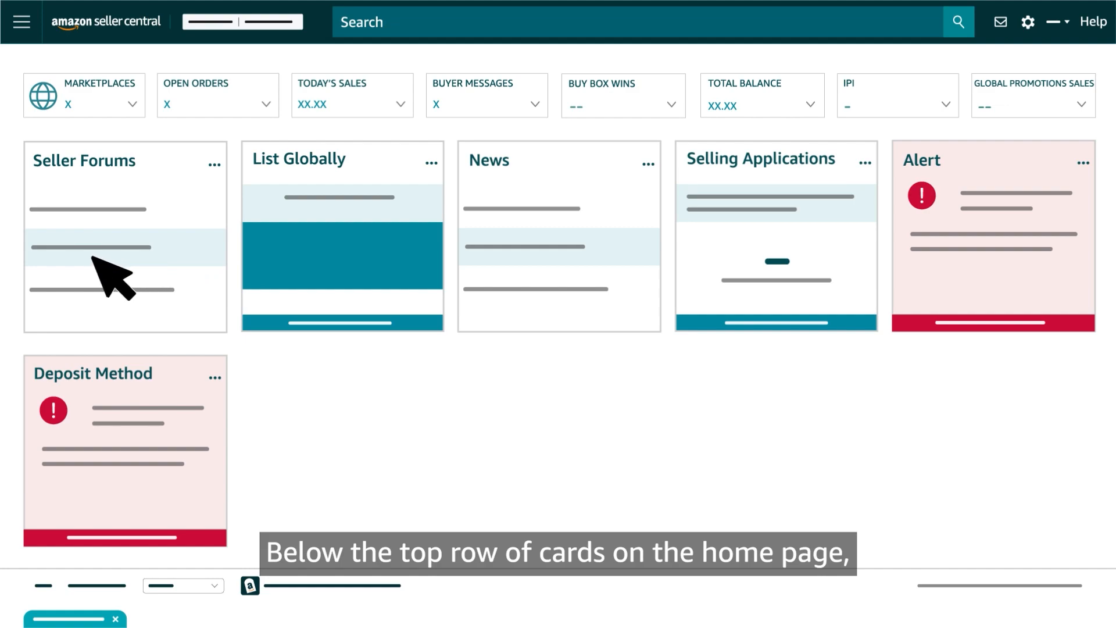
mouse_move(335, 232)
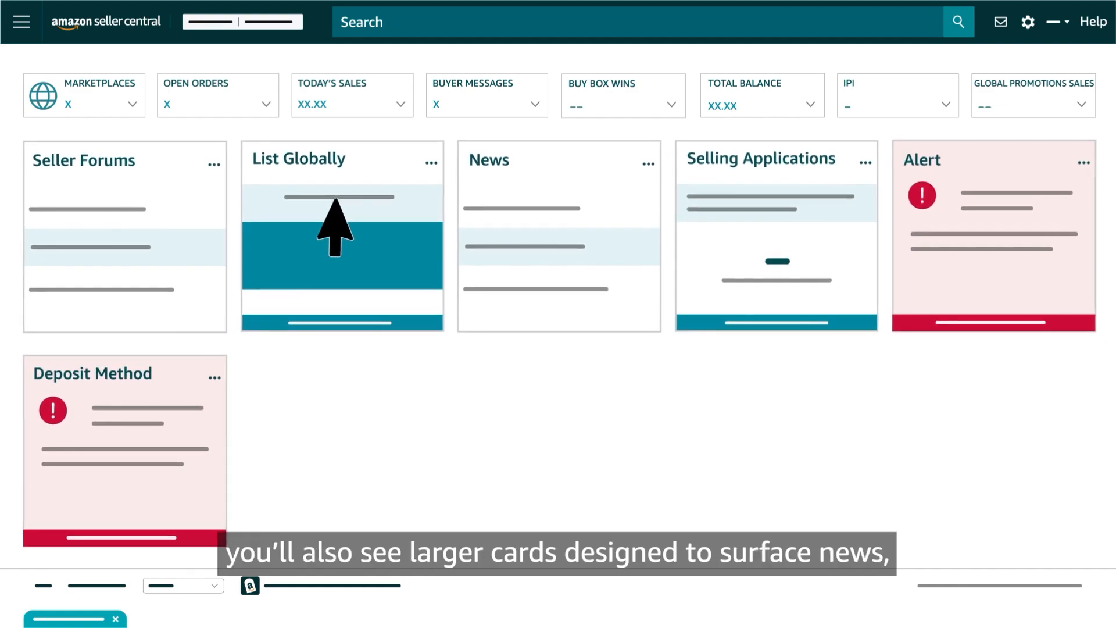
mouse_move(461, 197)
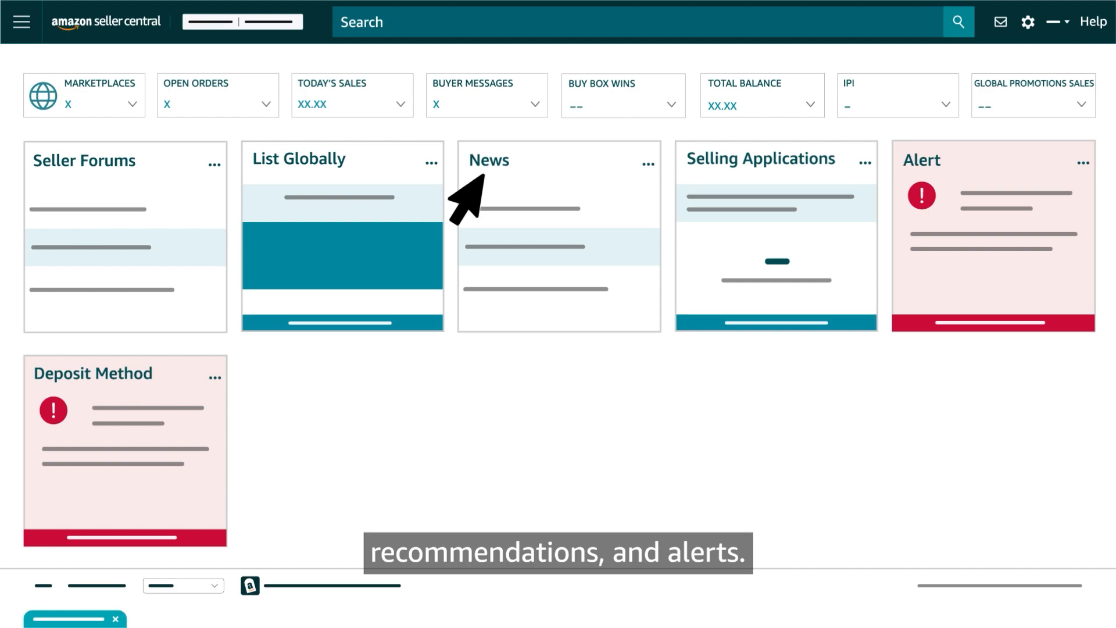
mouse_move(902, 209)
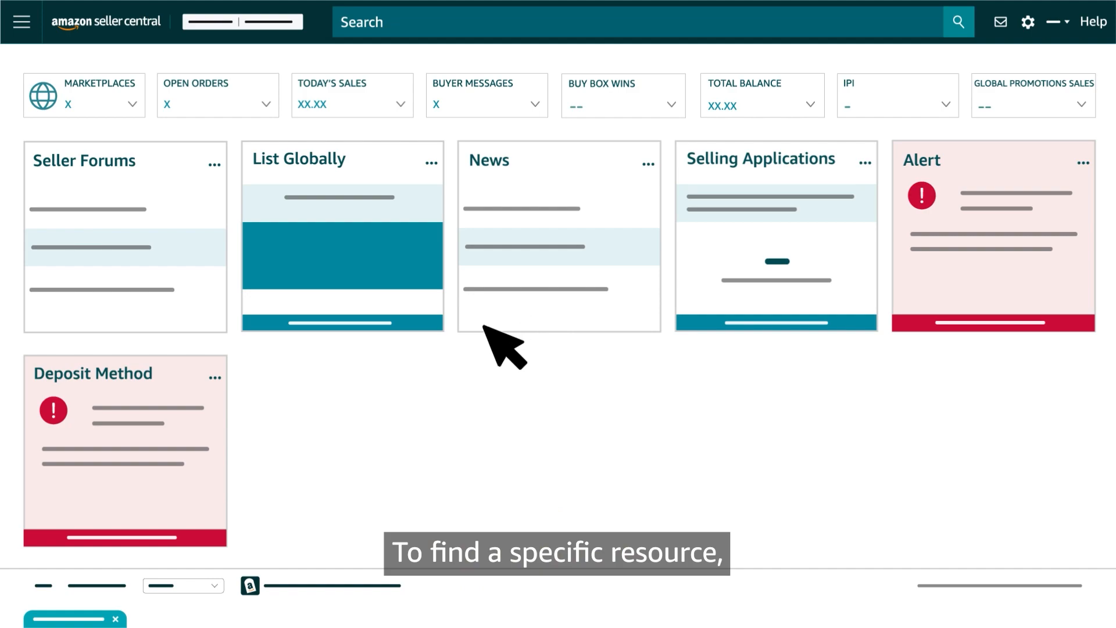
mouse_move(363, 100)
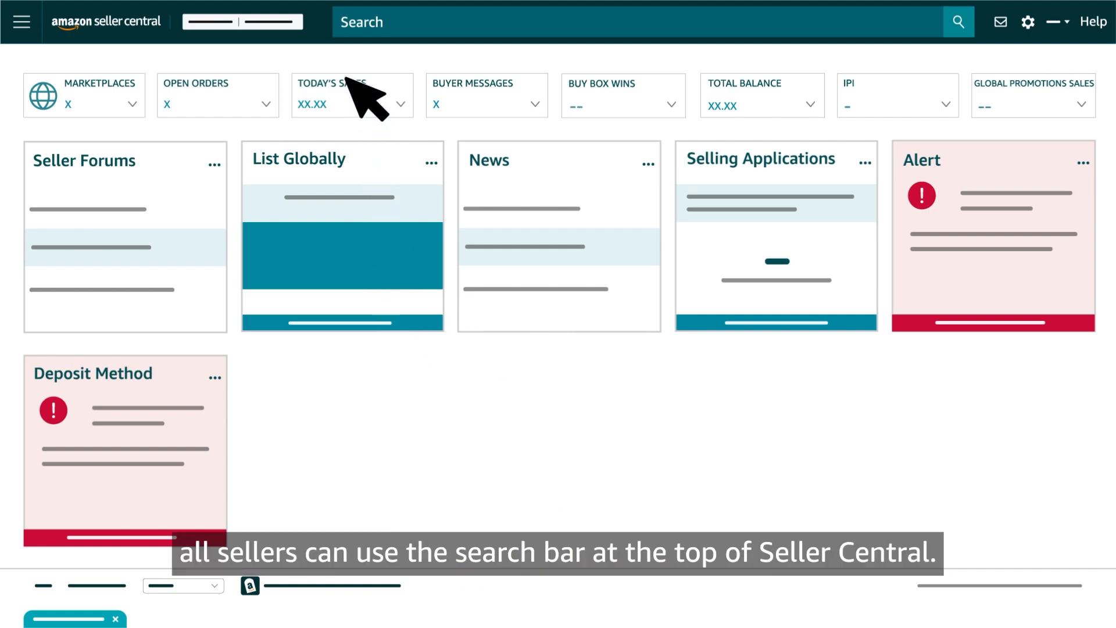
mouse_move(912, 44)
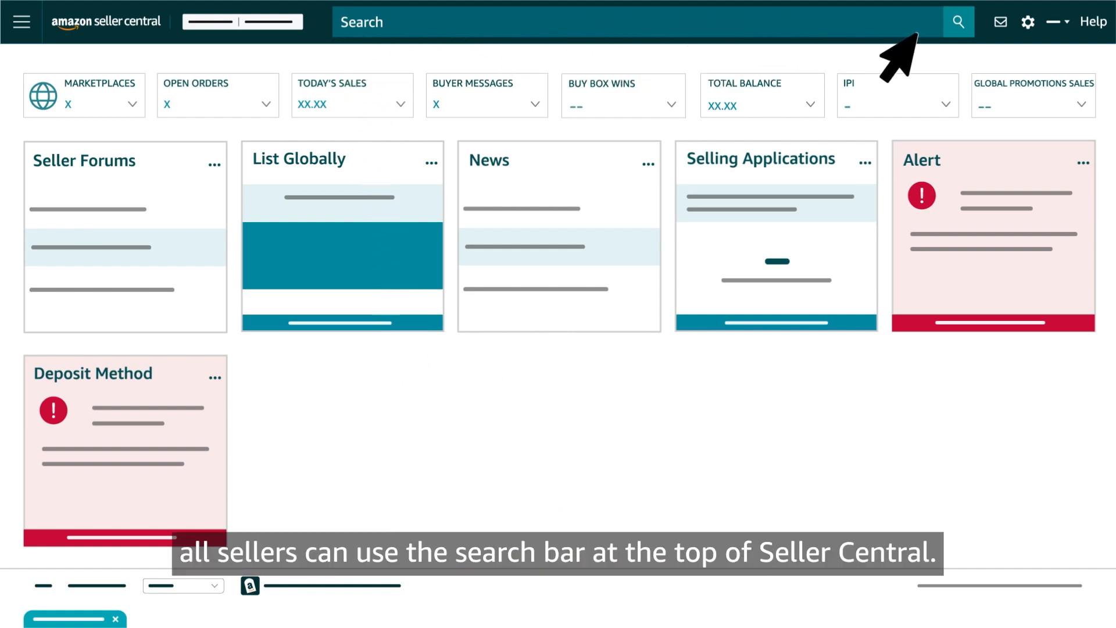
mouse_move(1003, 93)
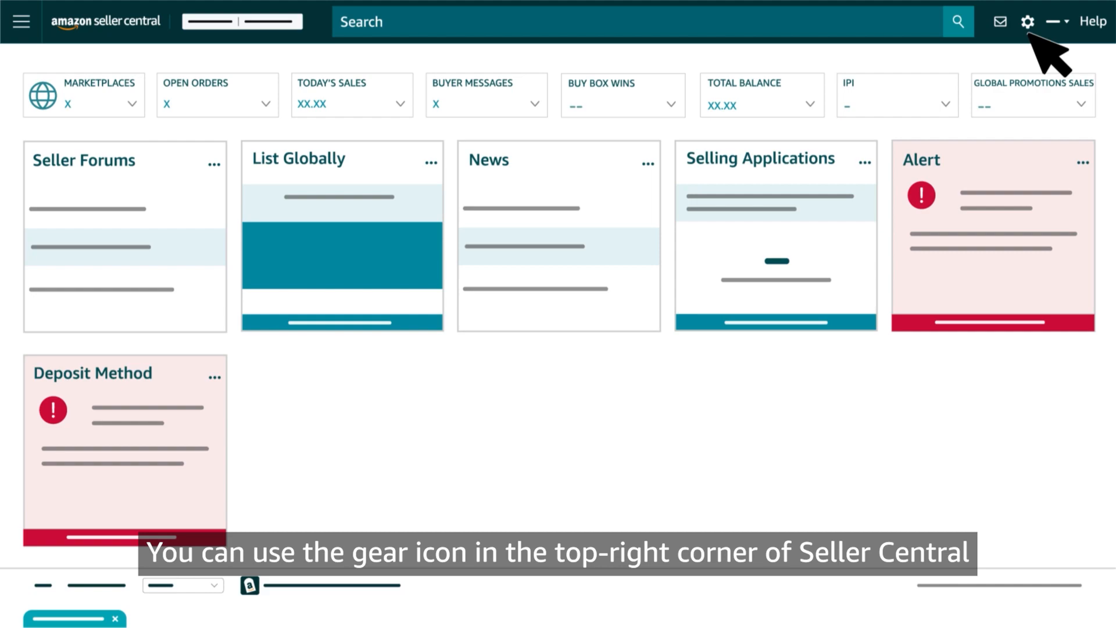
Check the account settings list, then bring up the main menu of seller categories.
left_click(1027, 21)
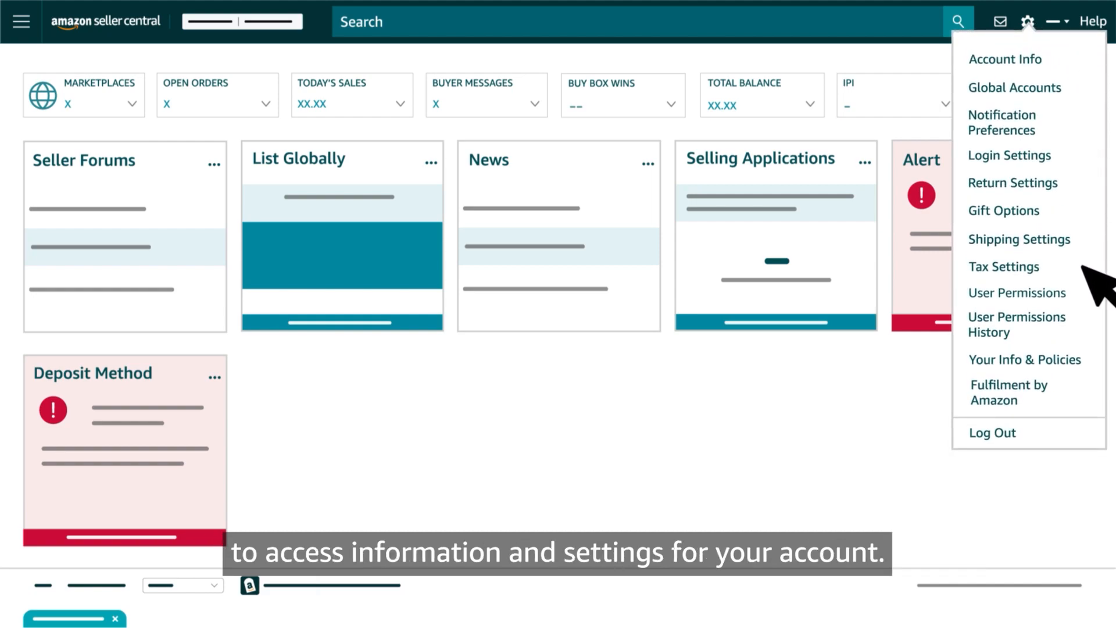
mouse_move(1047, 114)
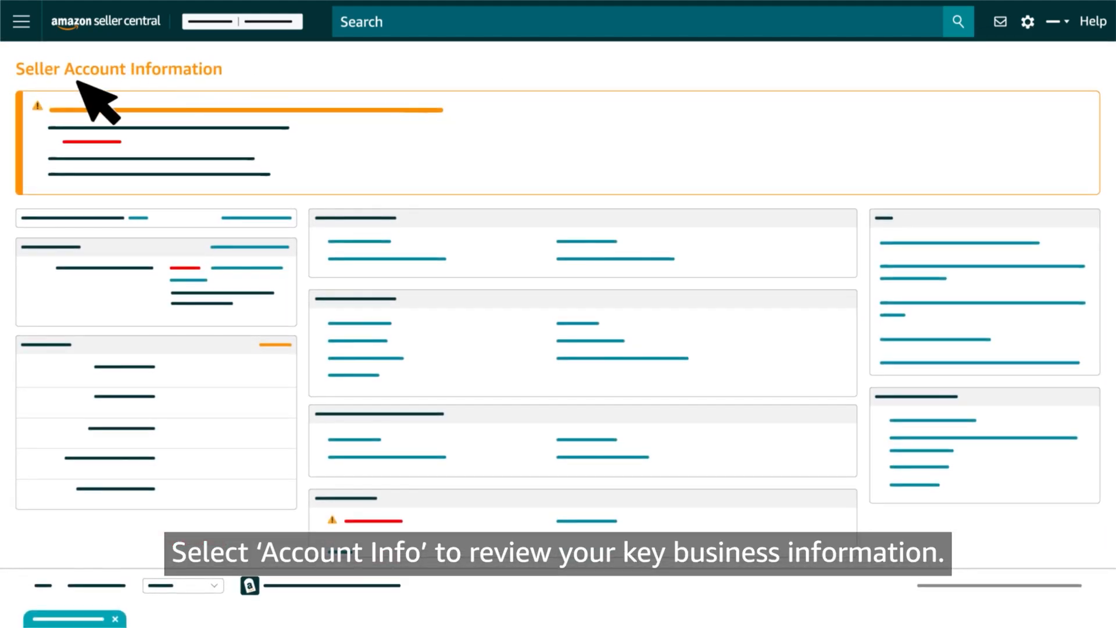
left_click(1027, 21)
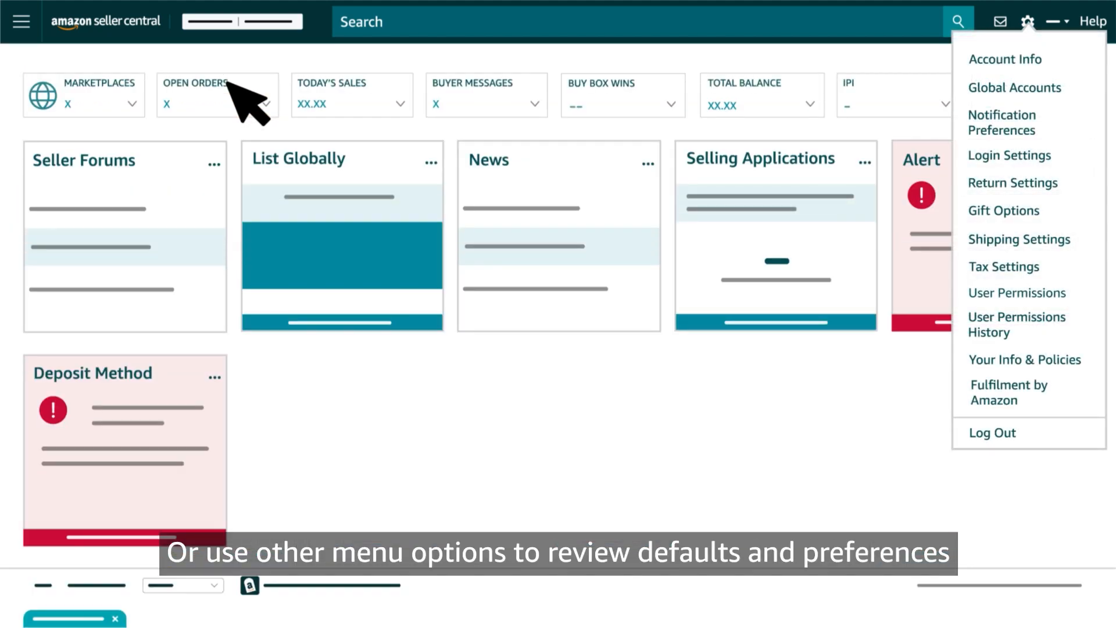
mouse_move(1097, 214)
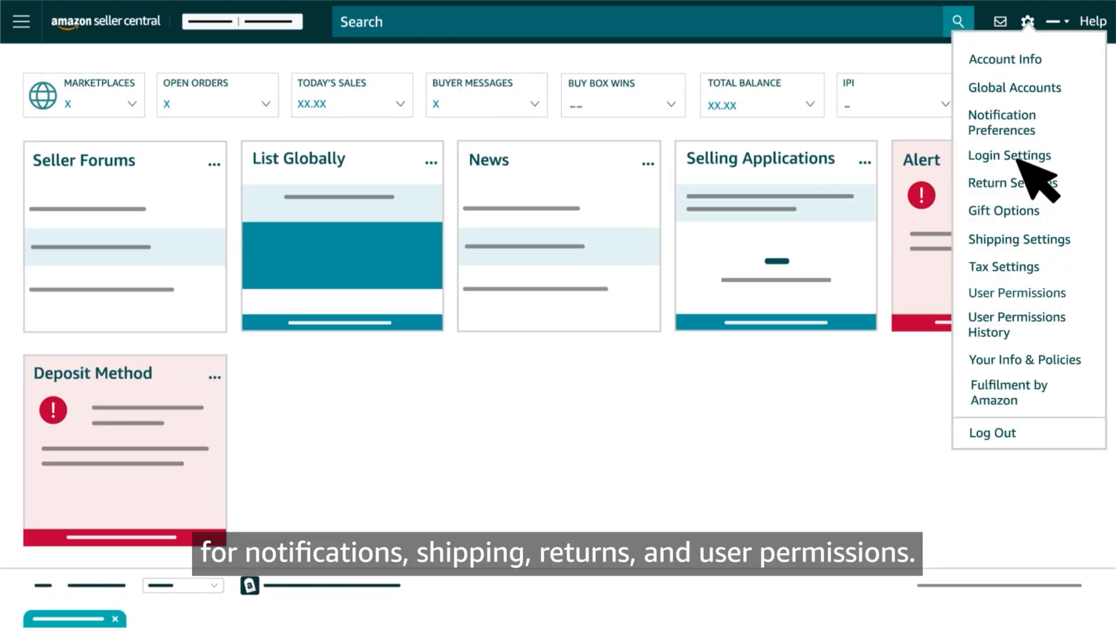
mouse_move(1023, 228)
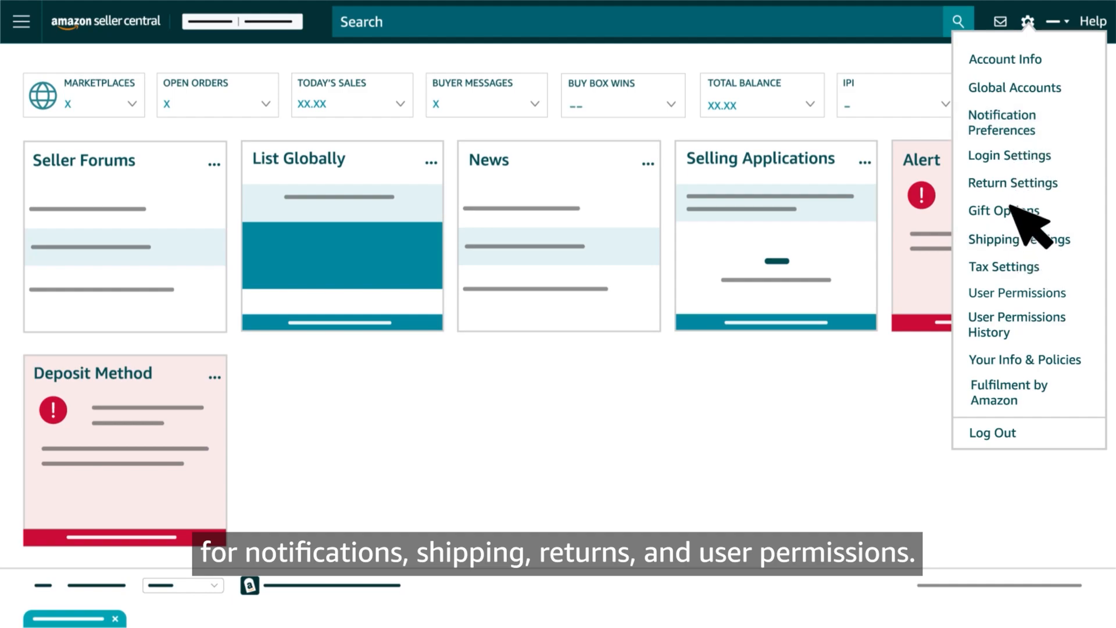
mouse_move(1017, 292)
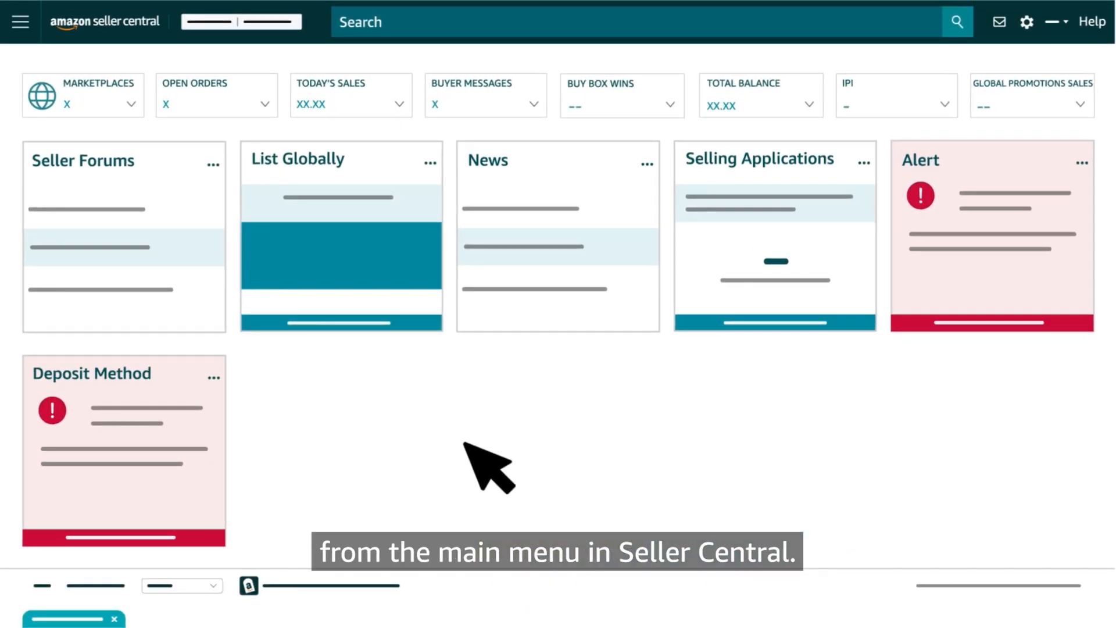
mouse_move(228, 228)
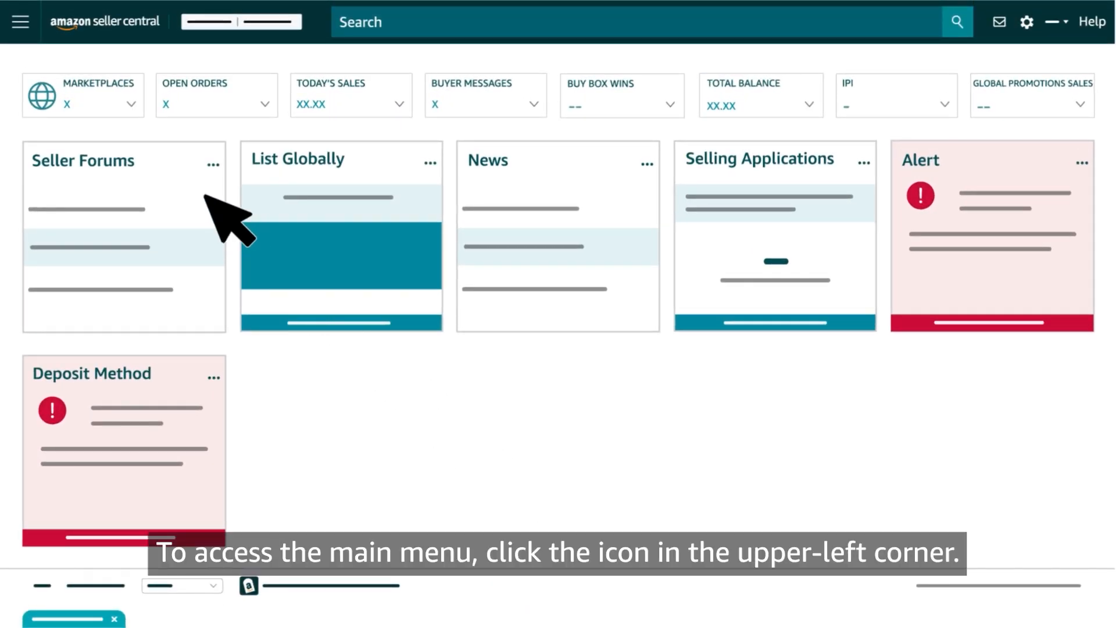
mouse_move(20, 22)
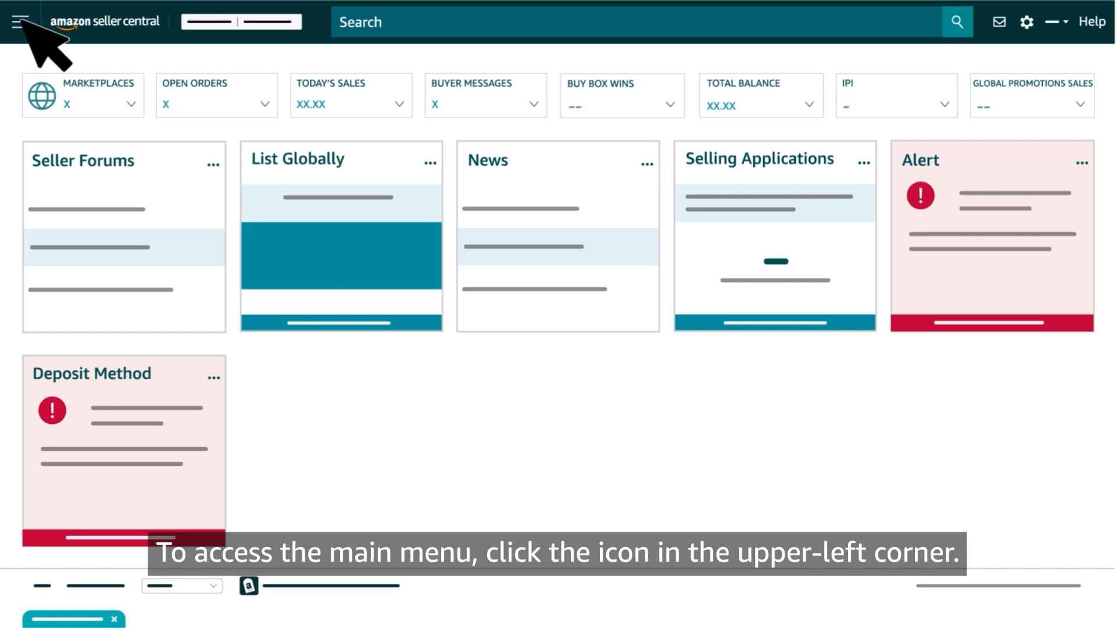
left_click(19, 21)
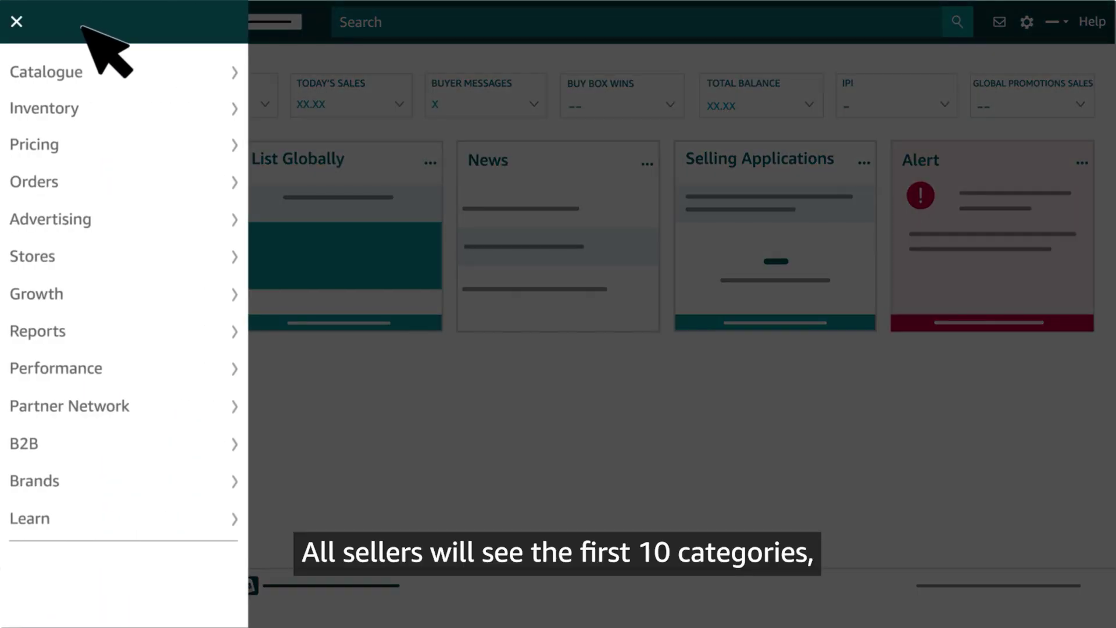
mouse_move(114, 491)
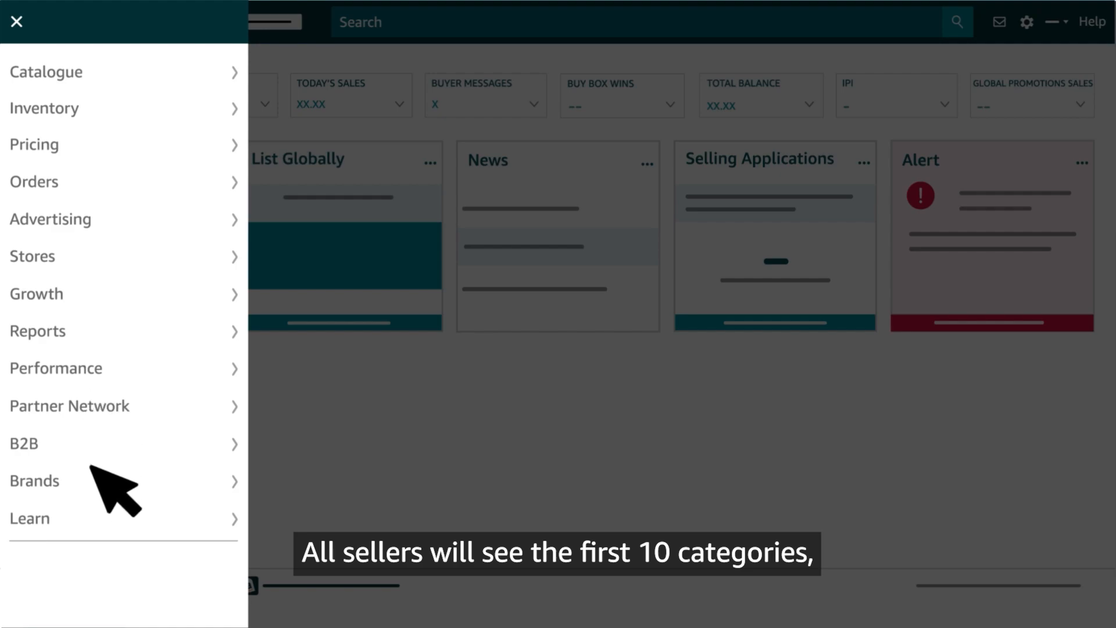
mouse_move(67, 563)
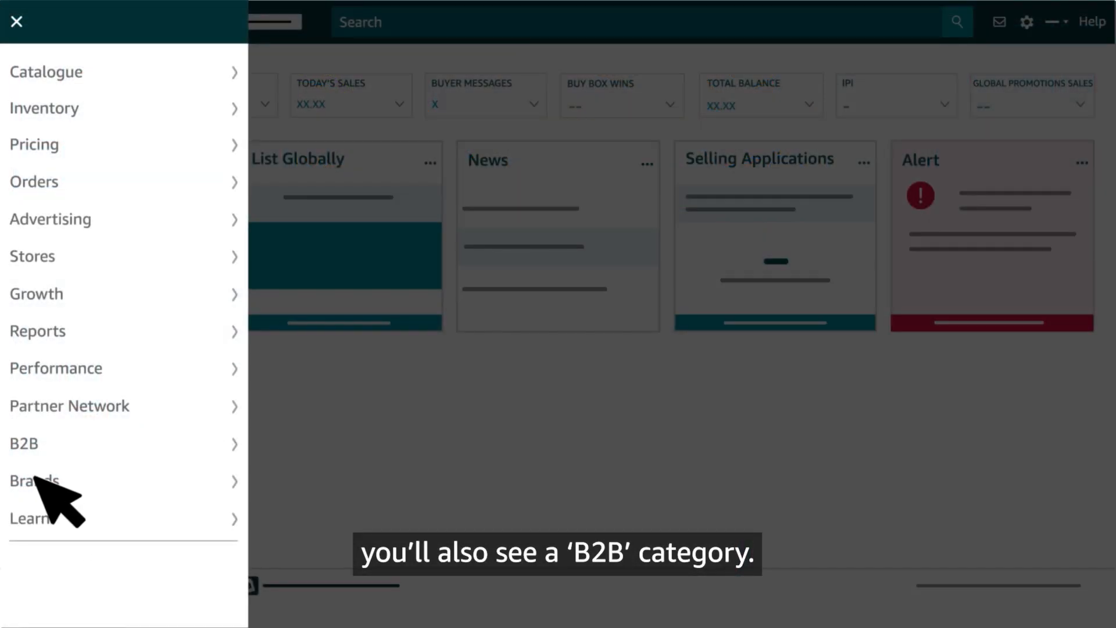
mouse_move(53, 484)
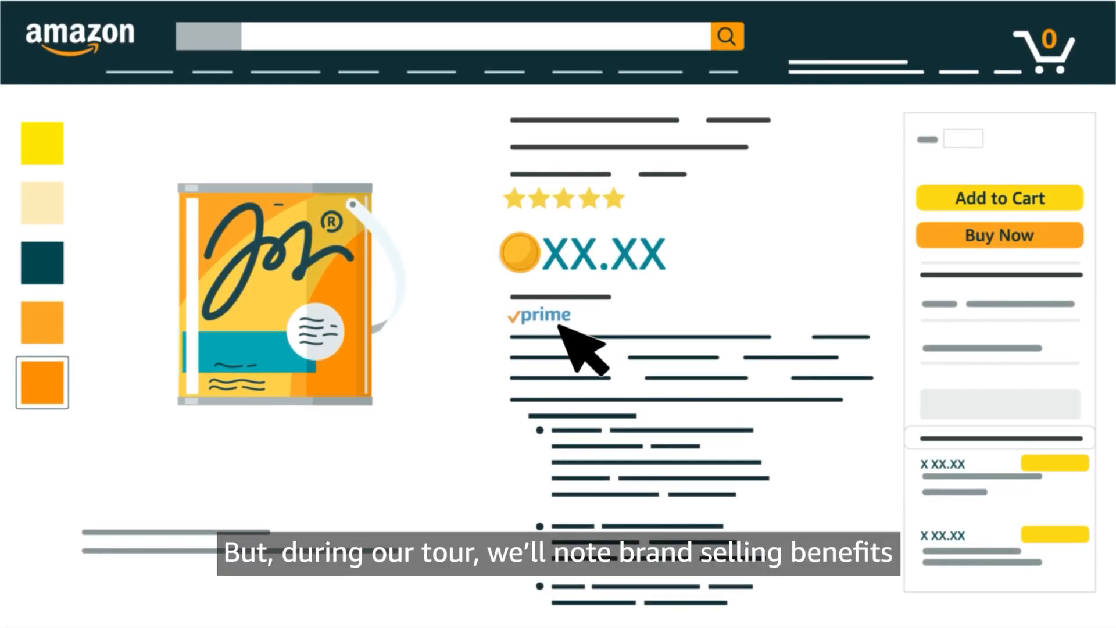
mouse_move(634, 228)
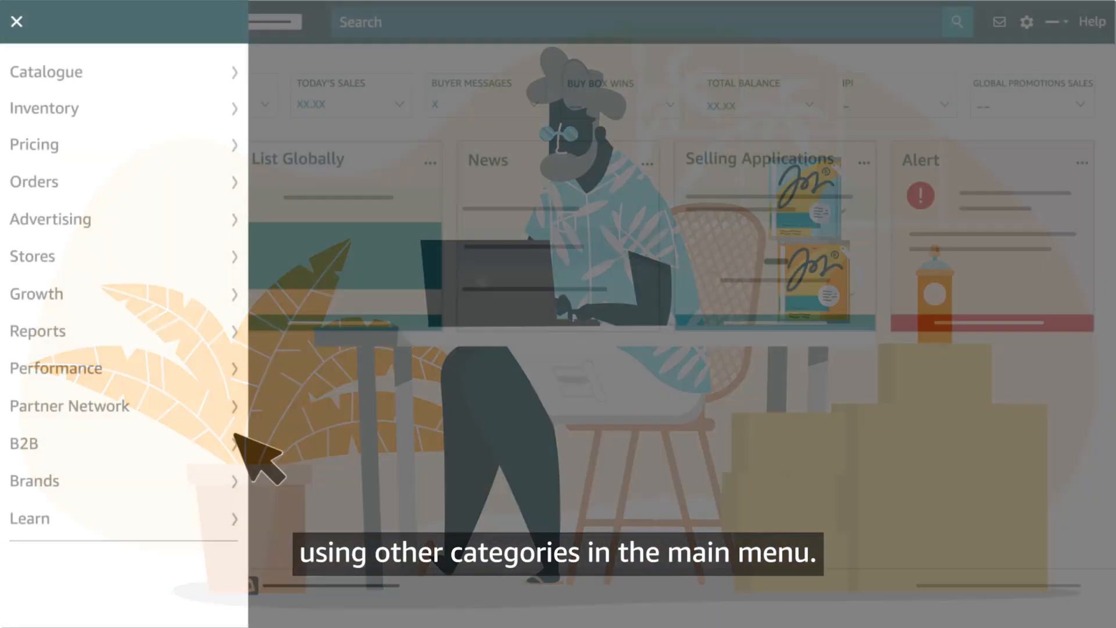
mouse_move(128, 519)
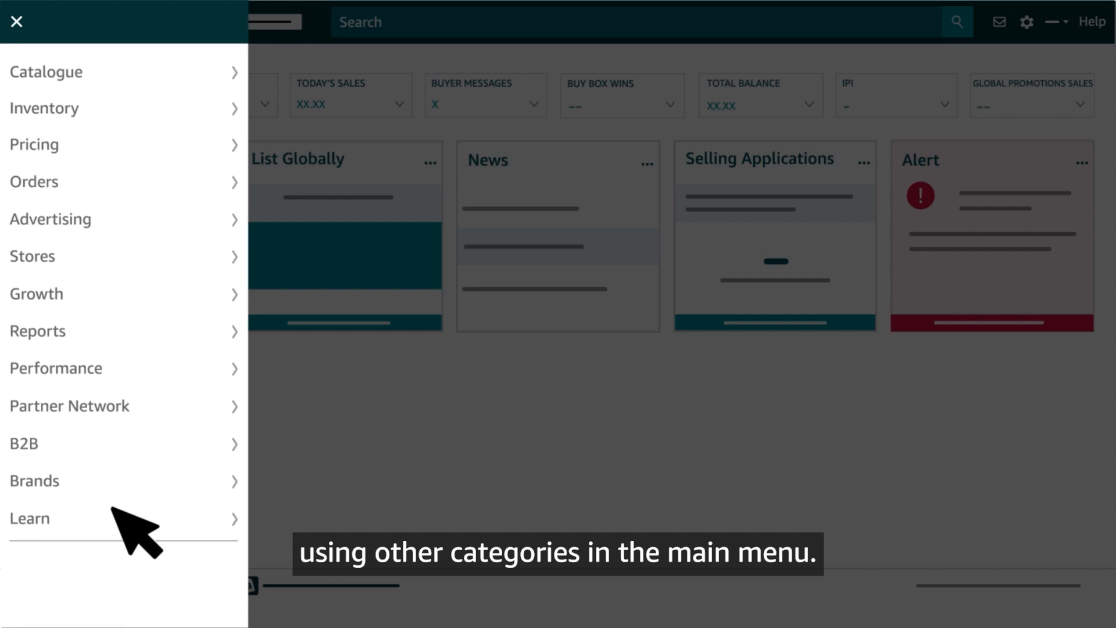
mouse_move(142, 93)
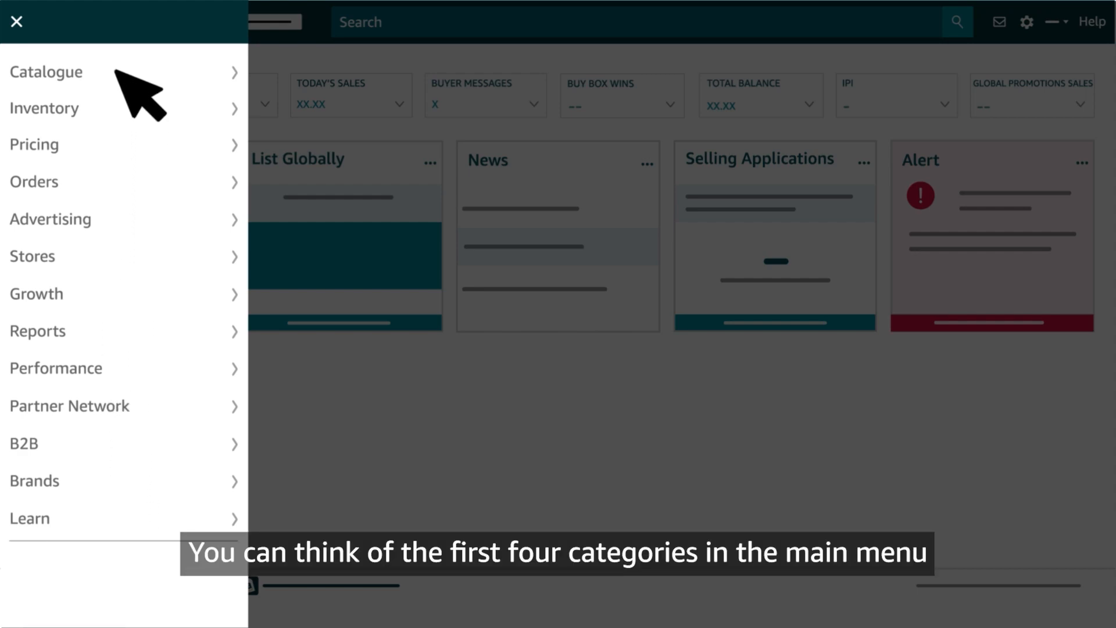
mouse_move(150, 207)
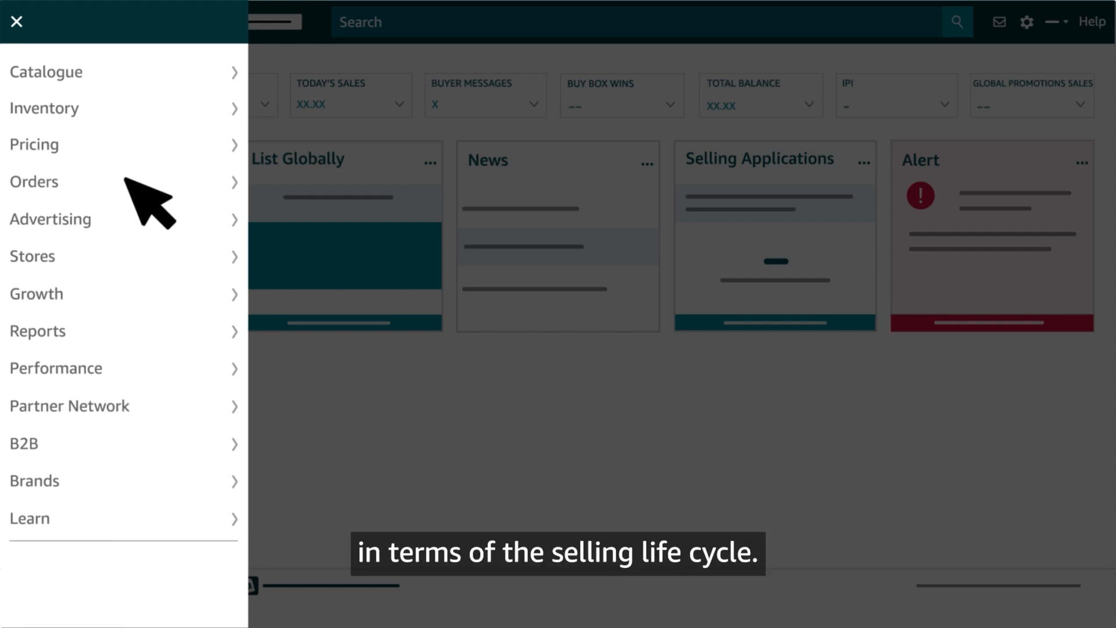
mouse_move(107, 192)
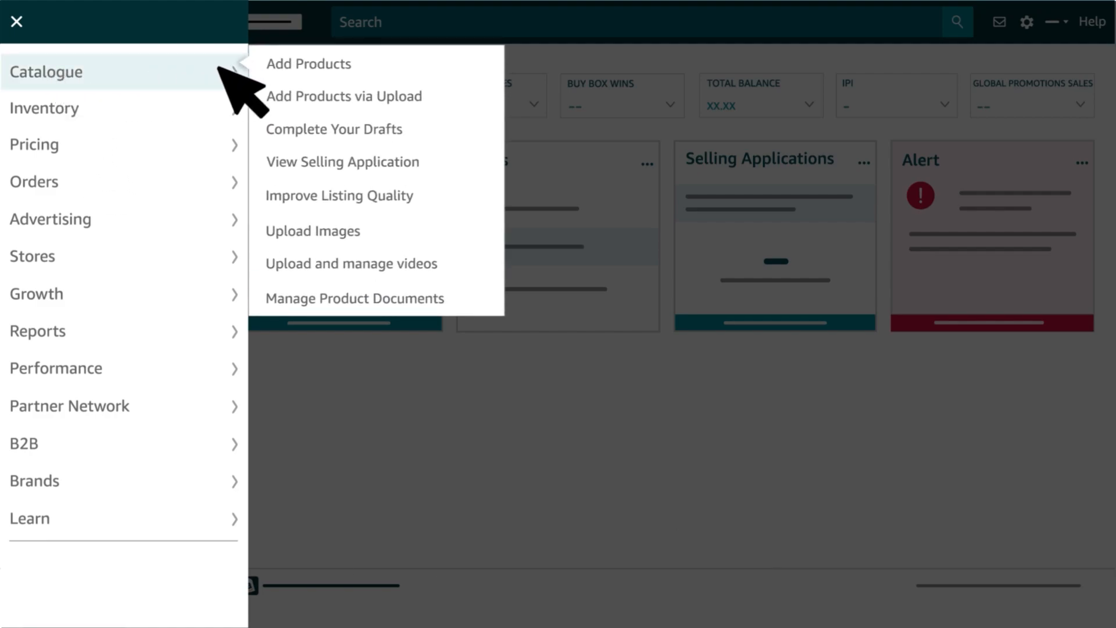
left_click(310, 62)
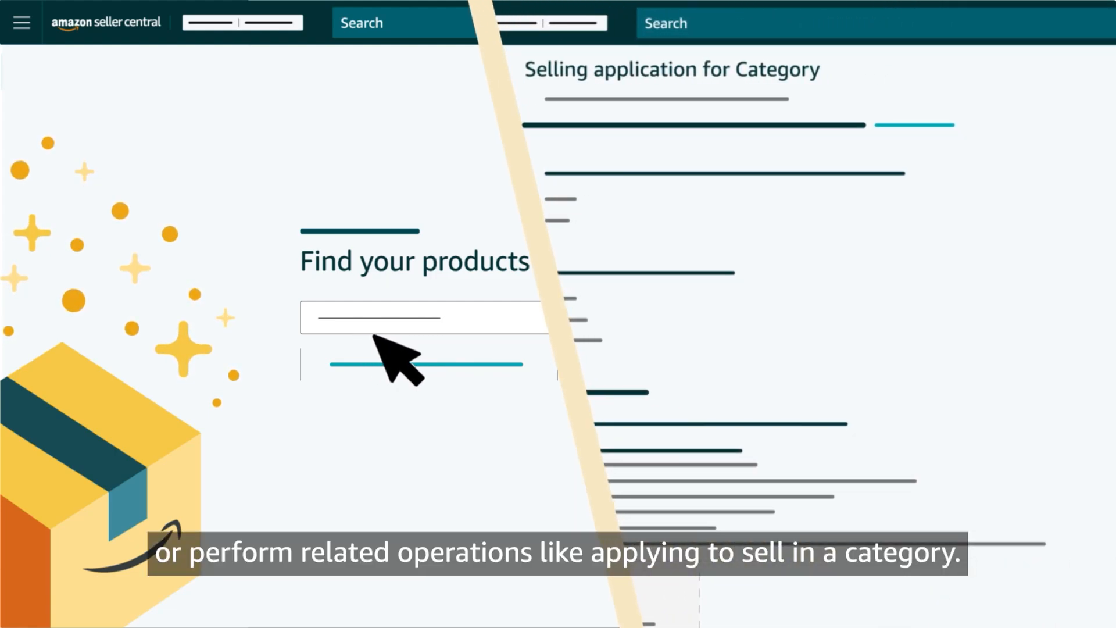
left_click(22, 22)
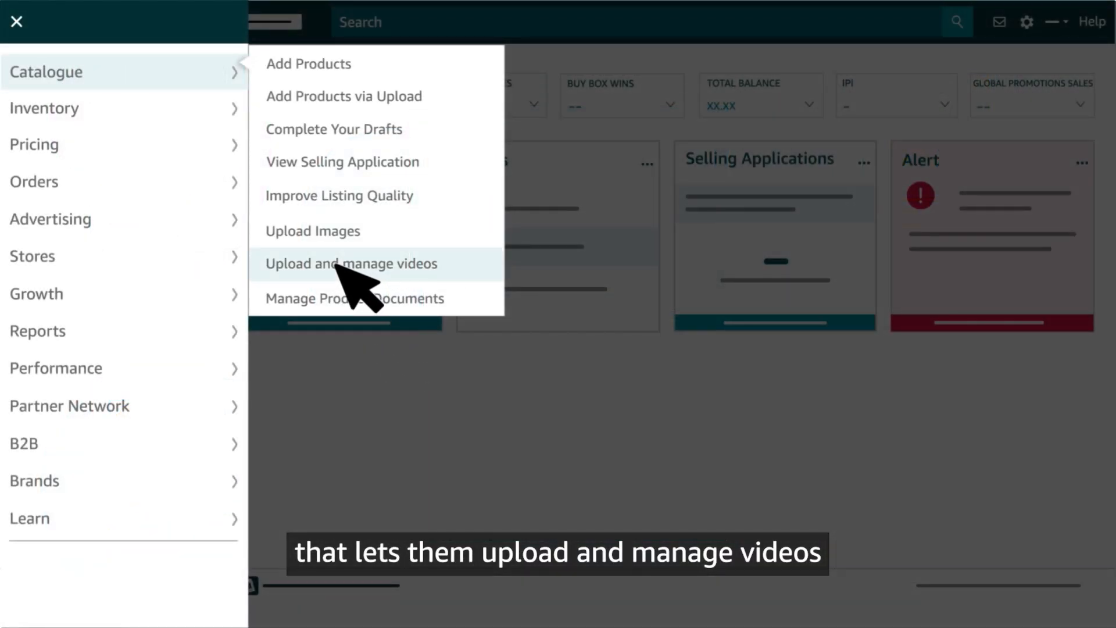
left_click(351, 264)
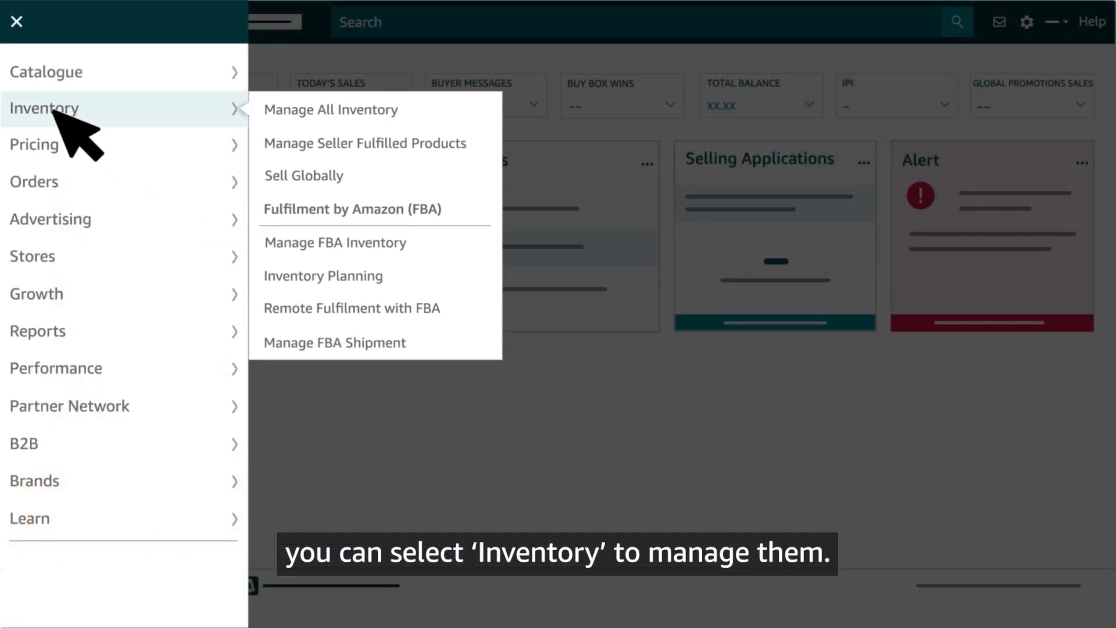
mouse_move(324, 124)
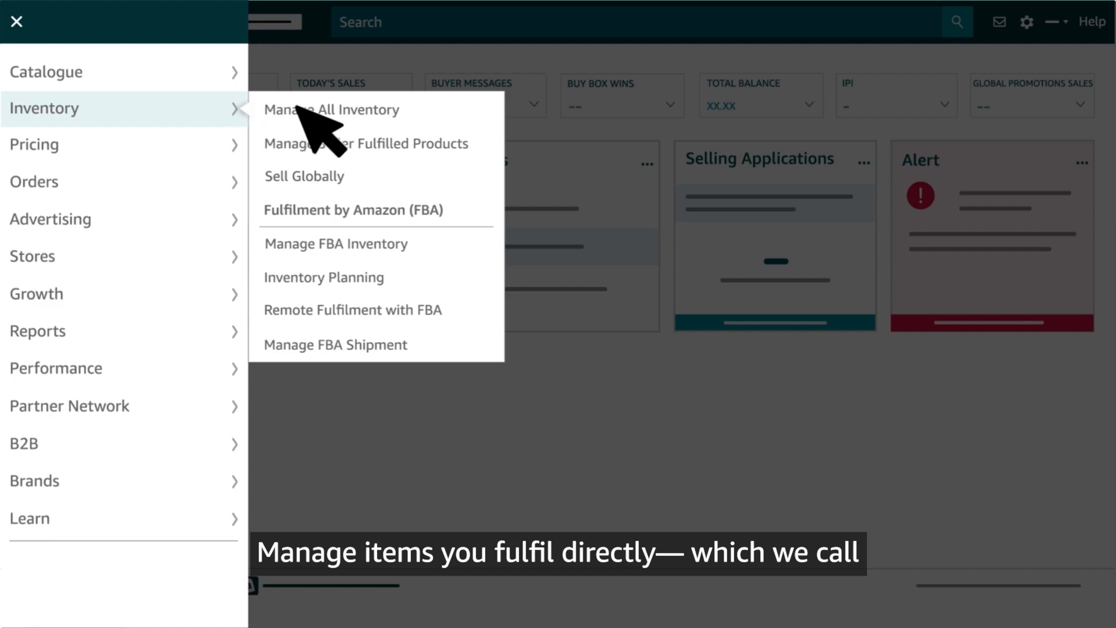
mouse_move(366, 157)
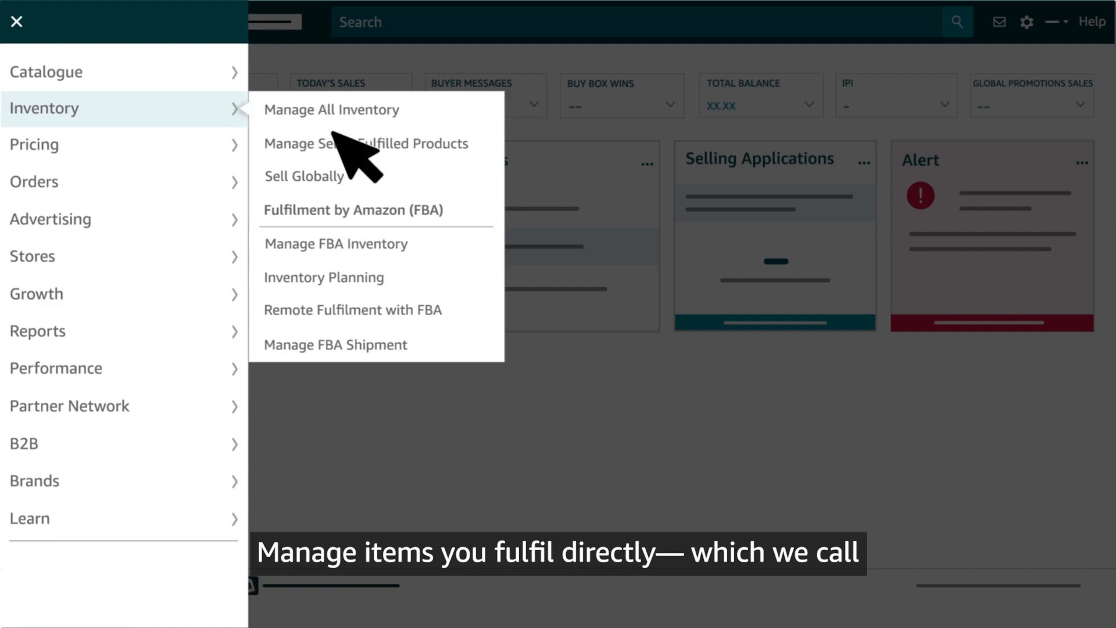
mouse_move(377, 292)
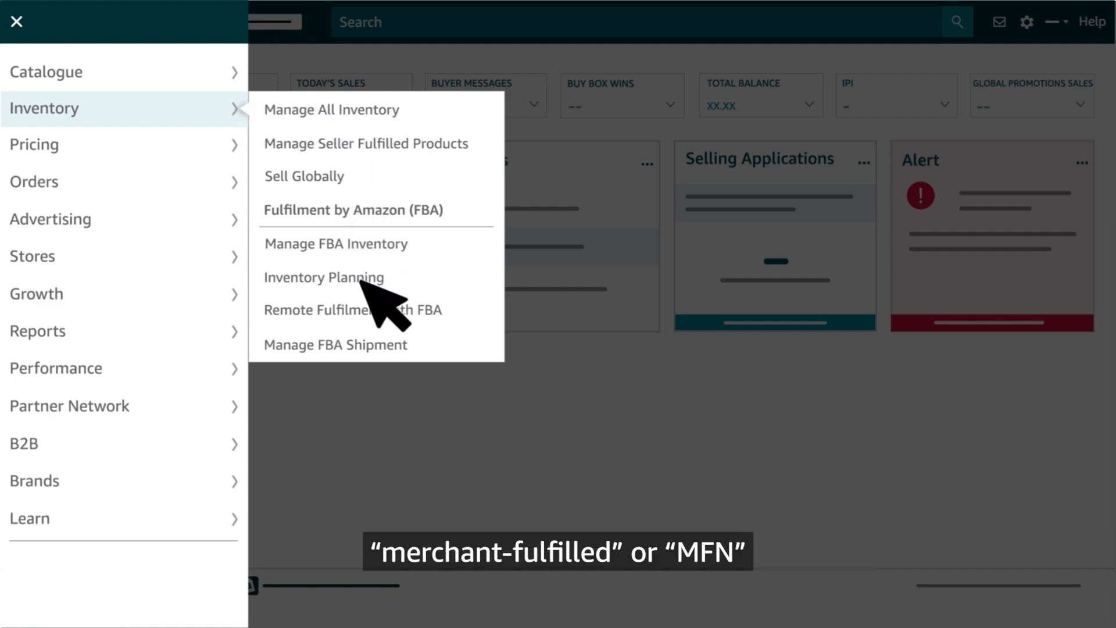
mouse_move(370, 328)
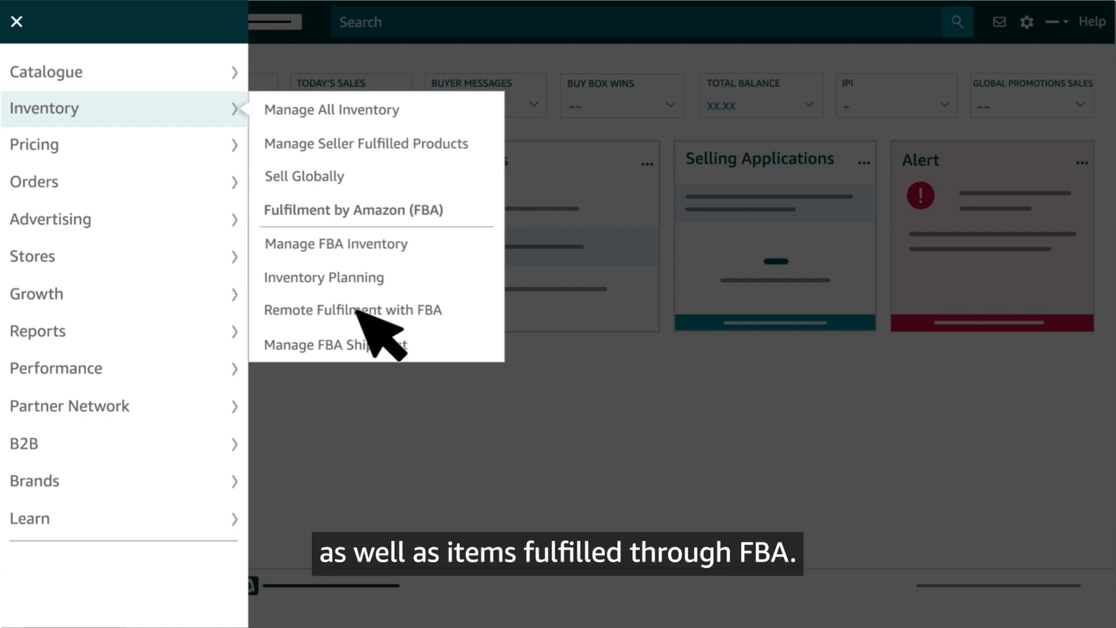
mouse_move(349, 243)
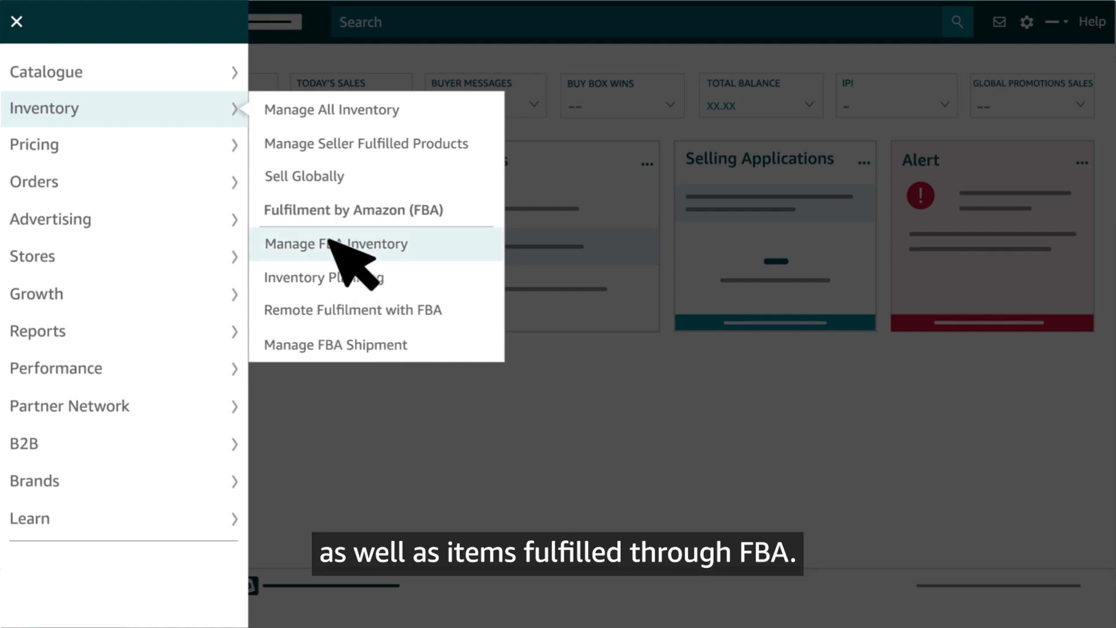
mouse_move(331, 109)
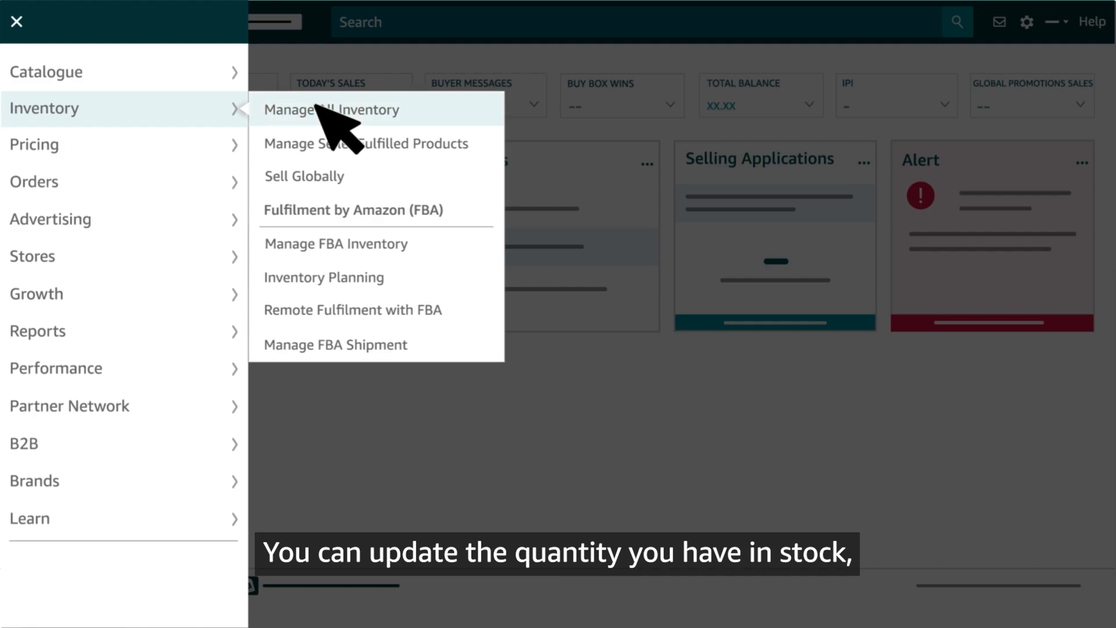
Go to the Manage All Inventory page listing products with stock and price.
left_click(330, 109)
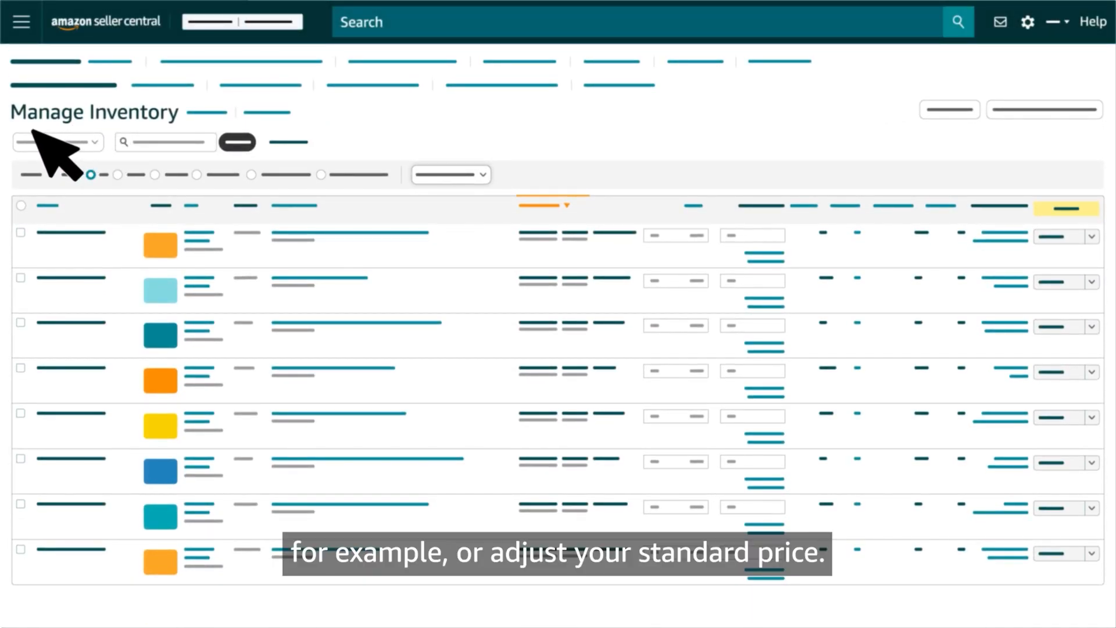
mouse_move(175, 150)
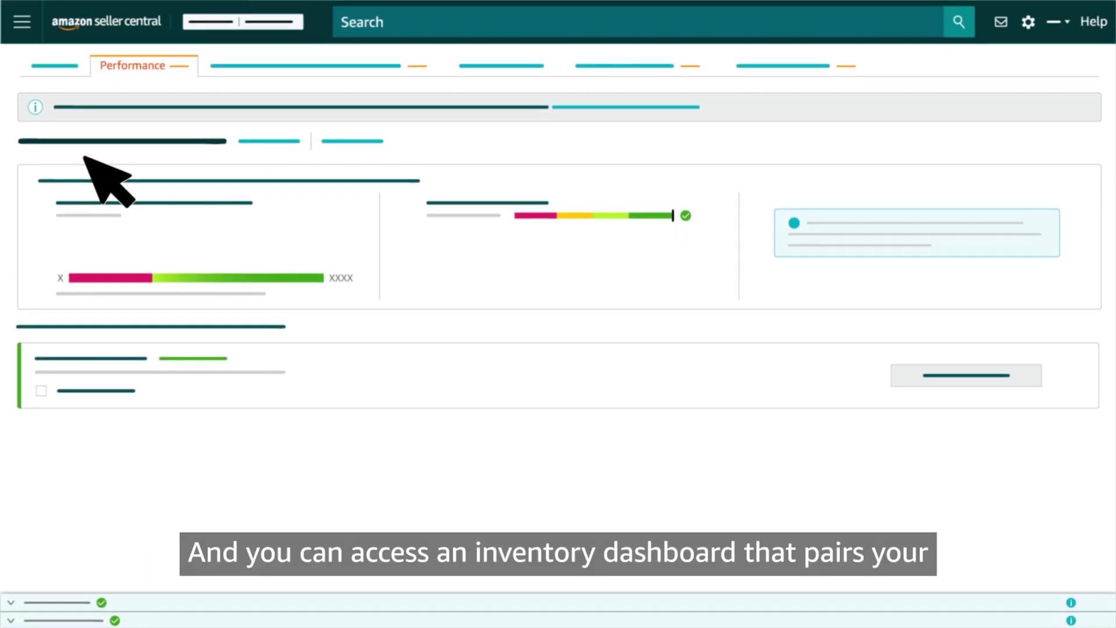
mouse_move(221, 256)
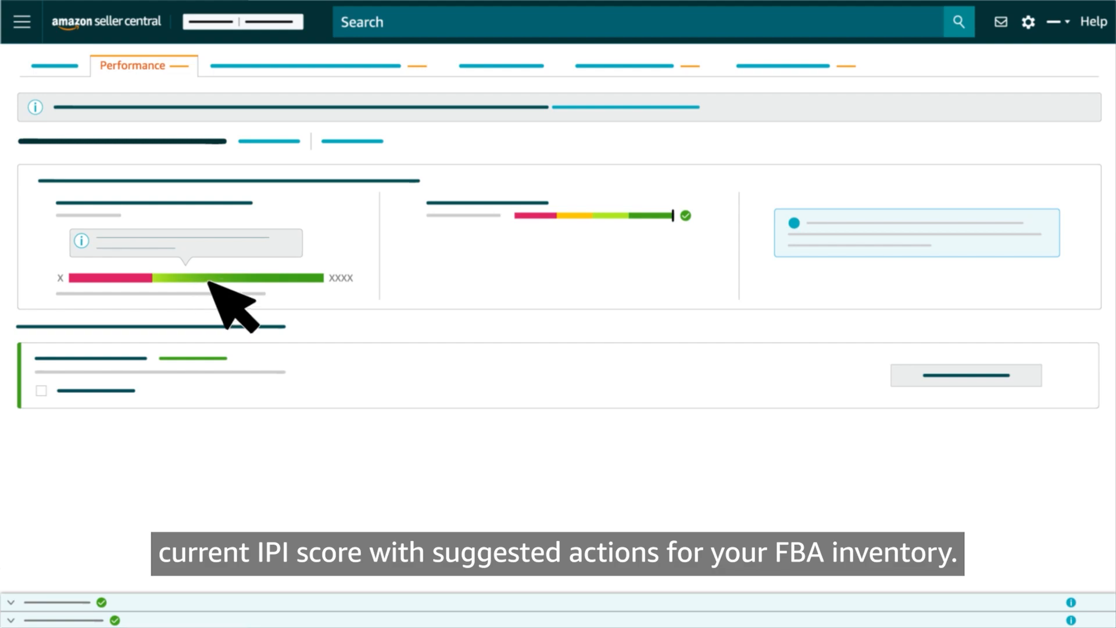
mouse_move(579, 252)
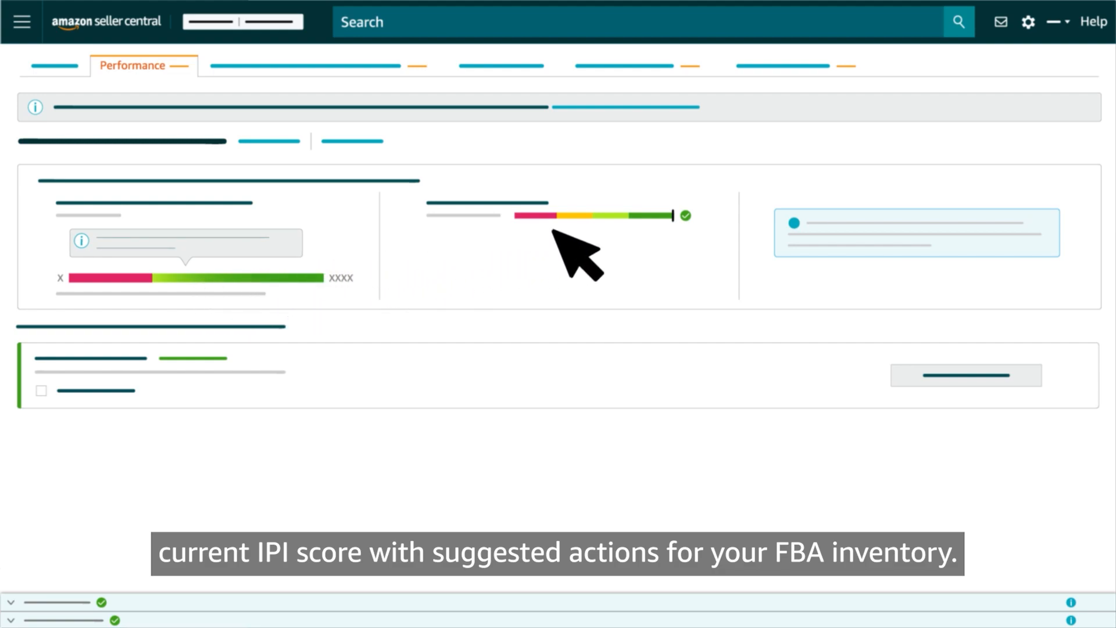
left_click(21, 21)
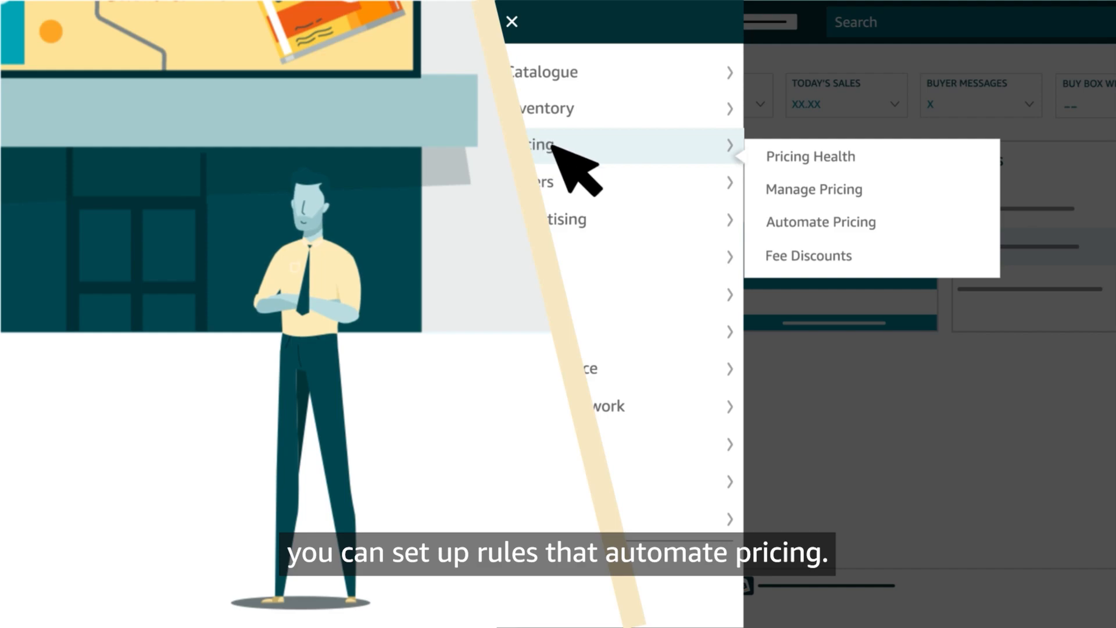
mouse_move(855, 235)
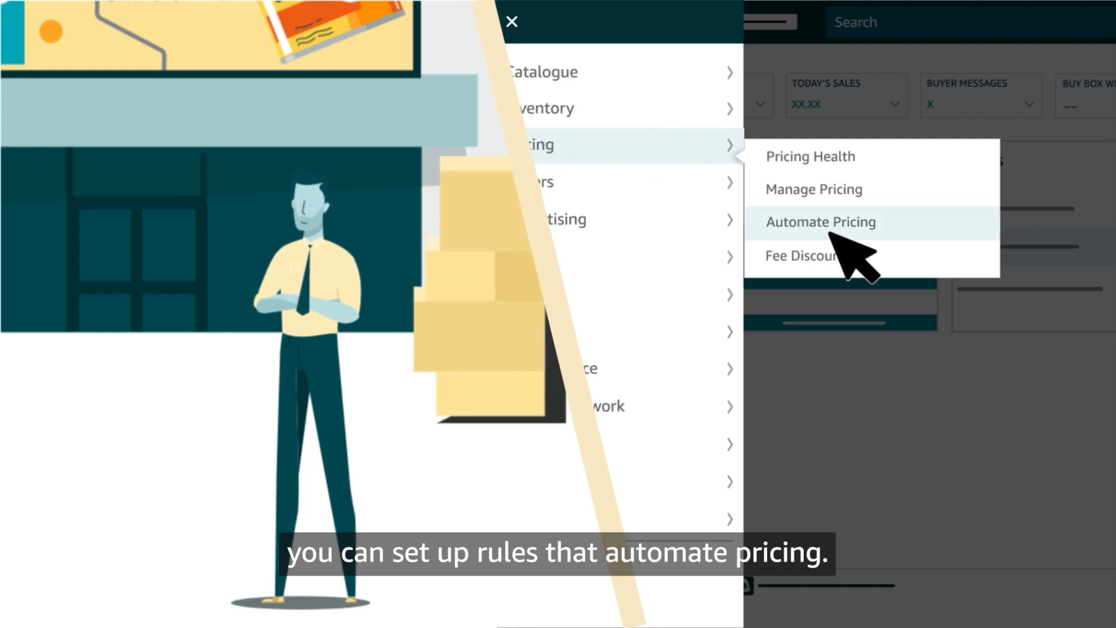
mouse_move(812, 175)
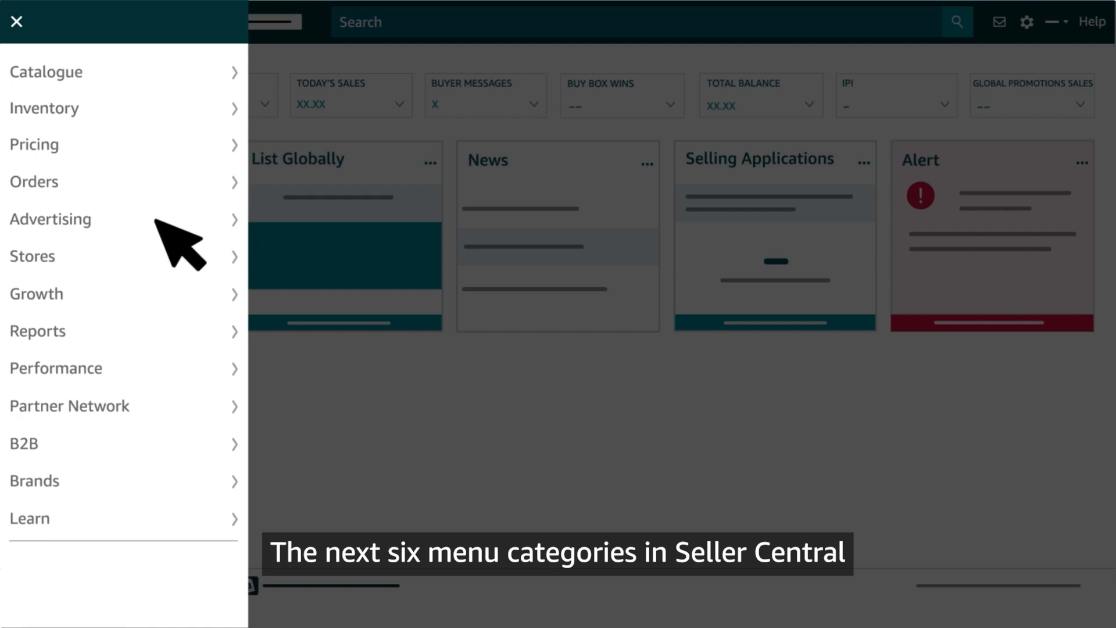
mouse_move(186, 366)
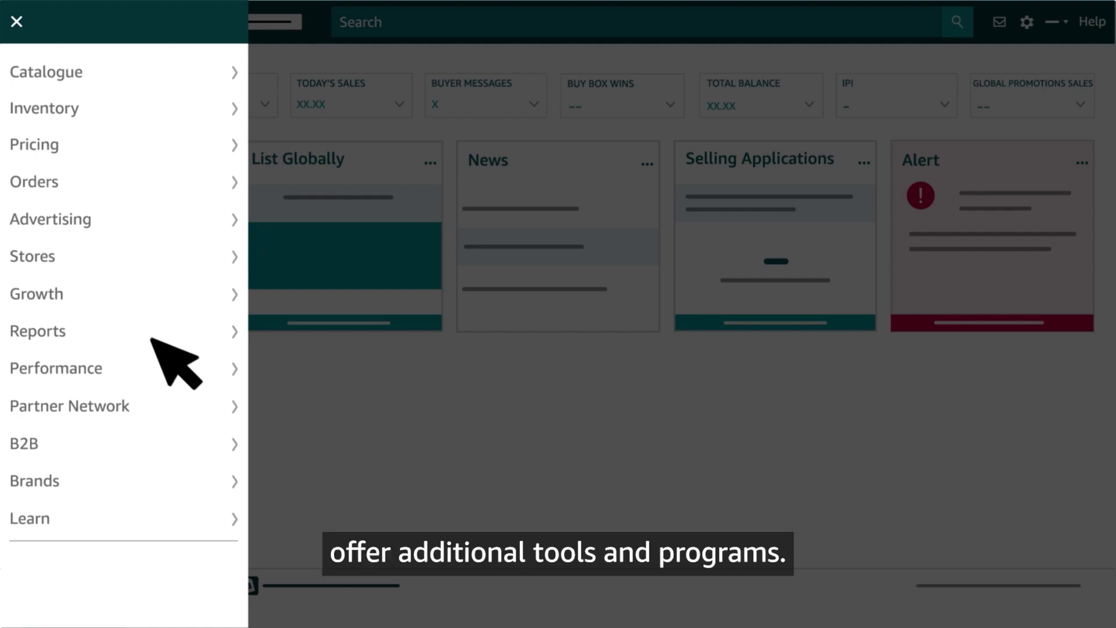
mouse_move(176, 430)
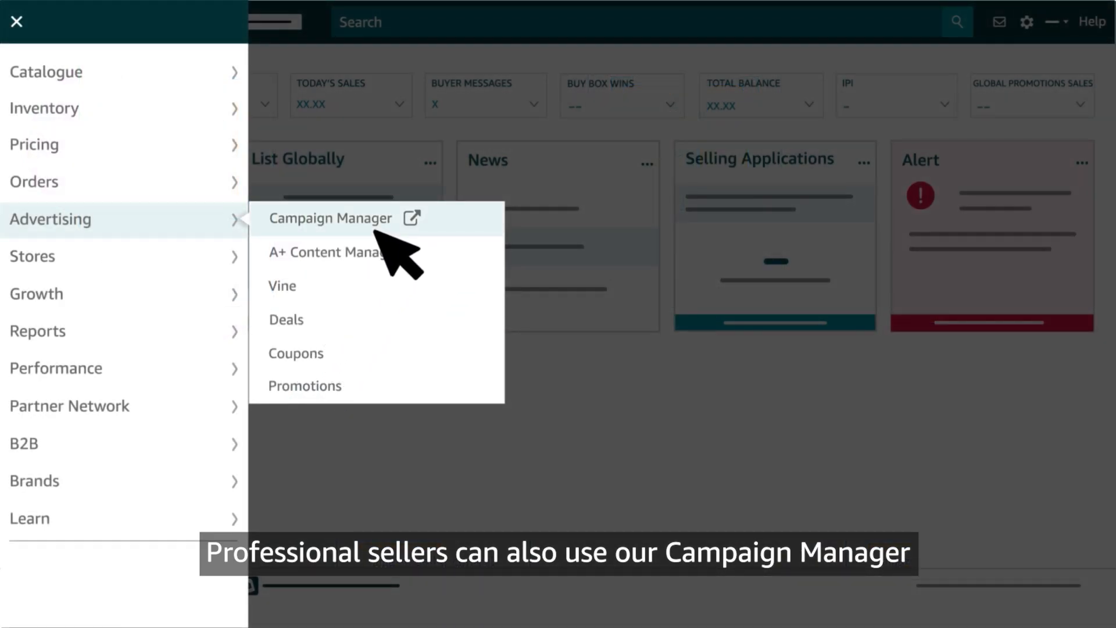
Go to Campaign Manager showing Sponsored Products, Brands and Display campaign types.
left_click(329, 217)
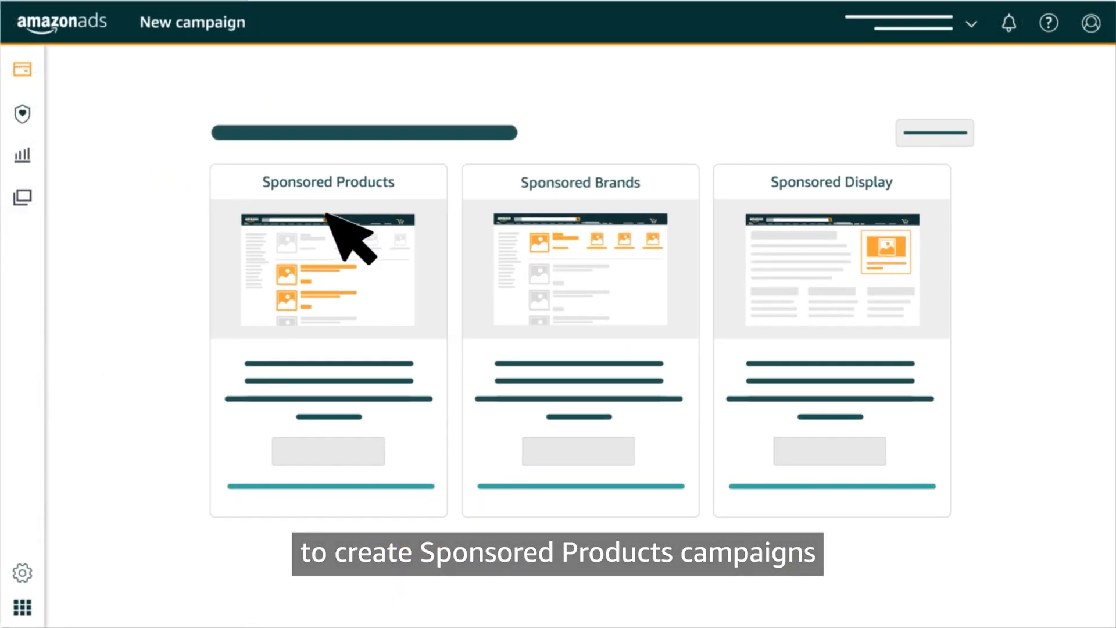
mouse_move(352, 473)
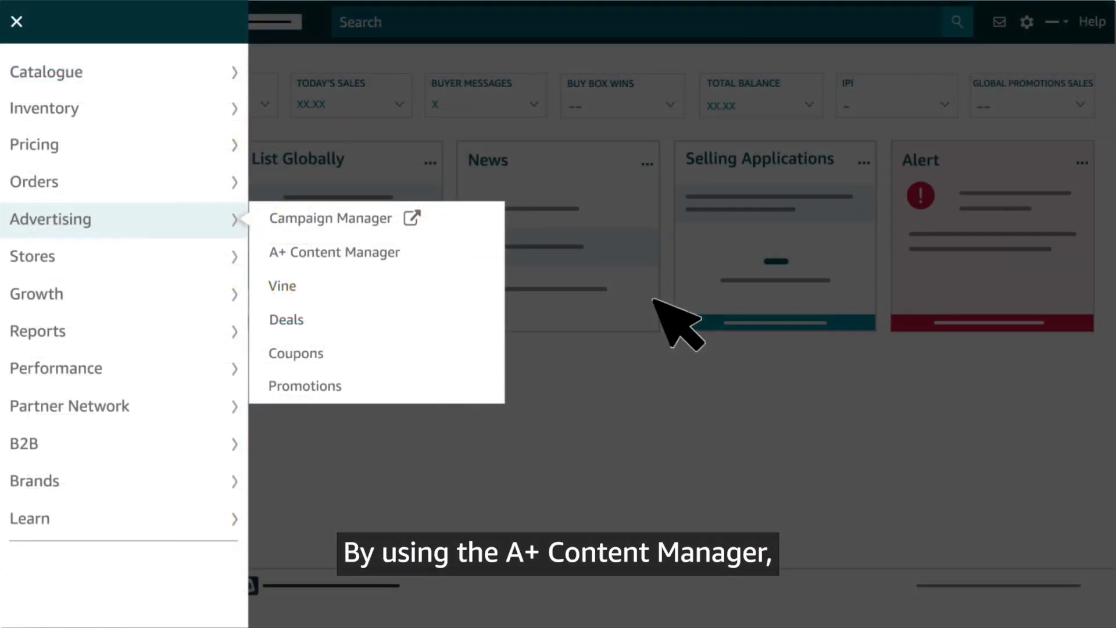
mouse_move(334, 251)
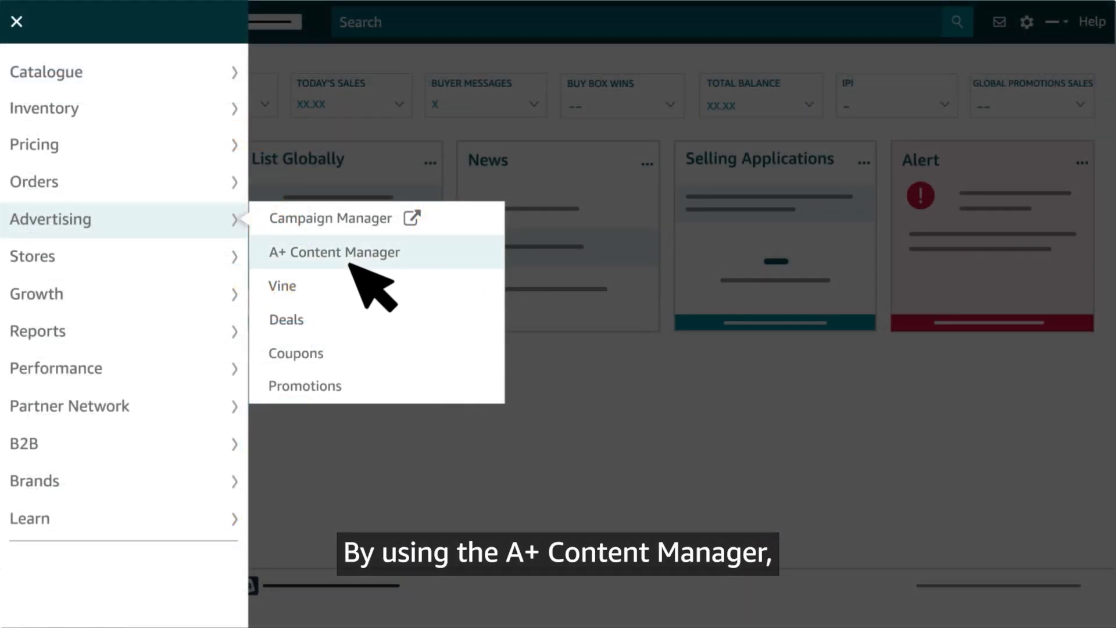
Go to the A+ Content Manager from the Advertising options.
left_click(333, 251)
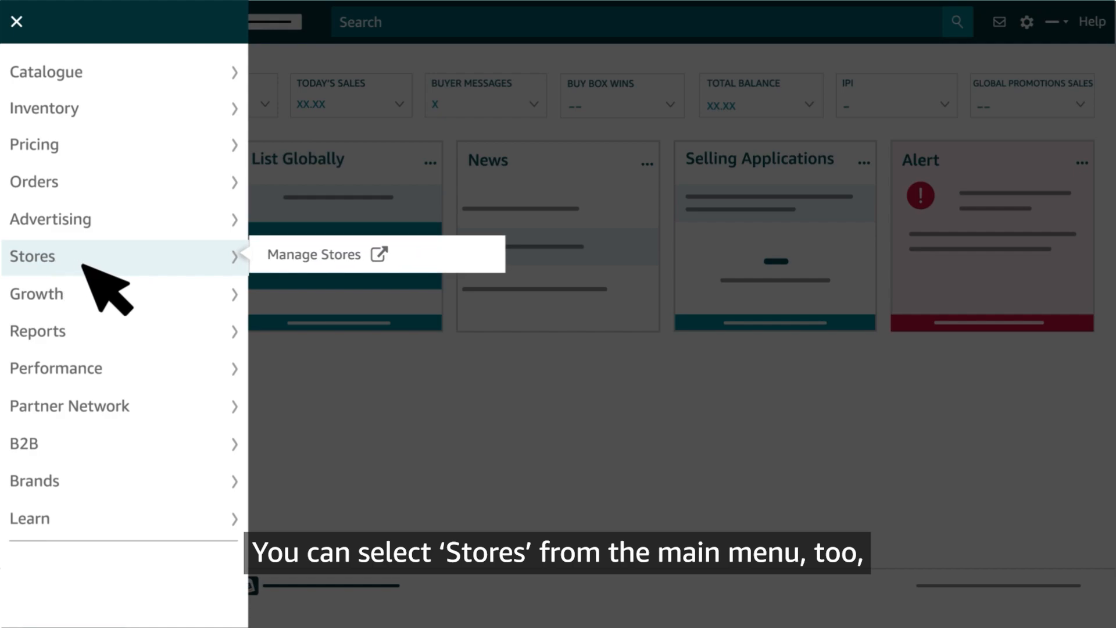
Show the Stores options, then the Growth tools including Growth Opportunities and Product Opportunity Explorer.
left_click(312, 254)
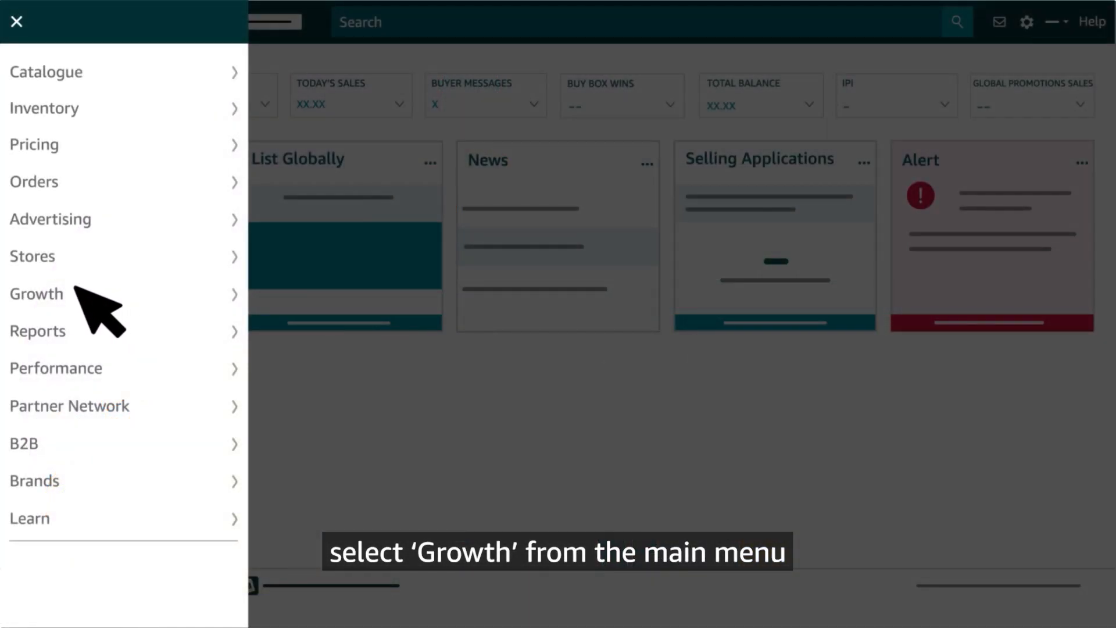
left_click(36, 294)
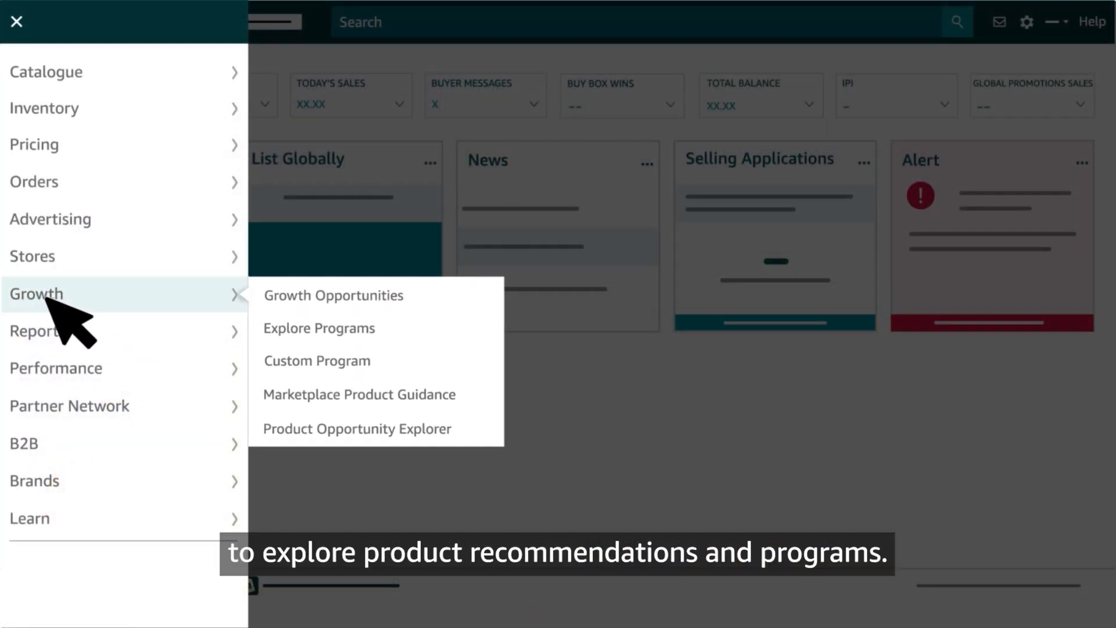
mouse_move(484, 342)
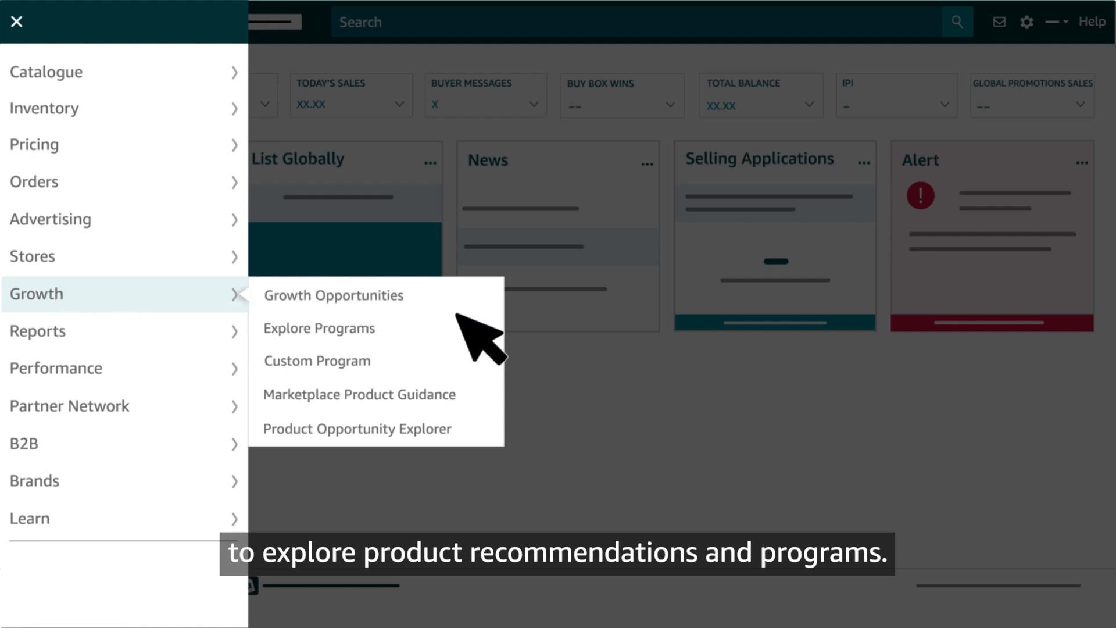
mouse_move(470, 396)
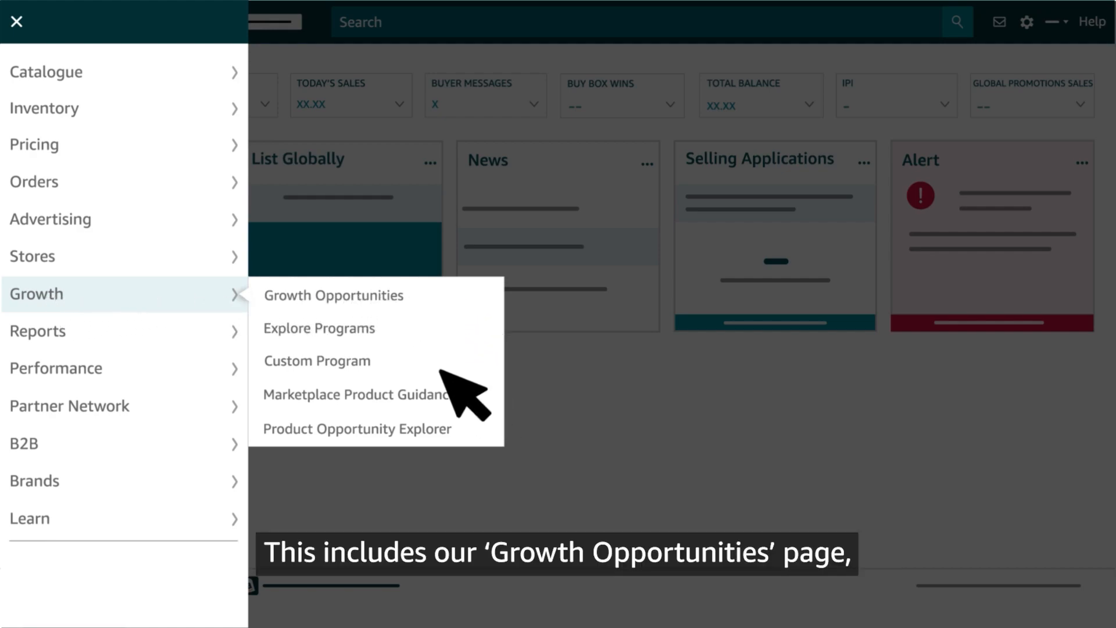
left_click(332, 296)
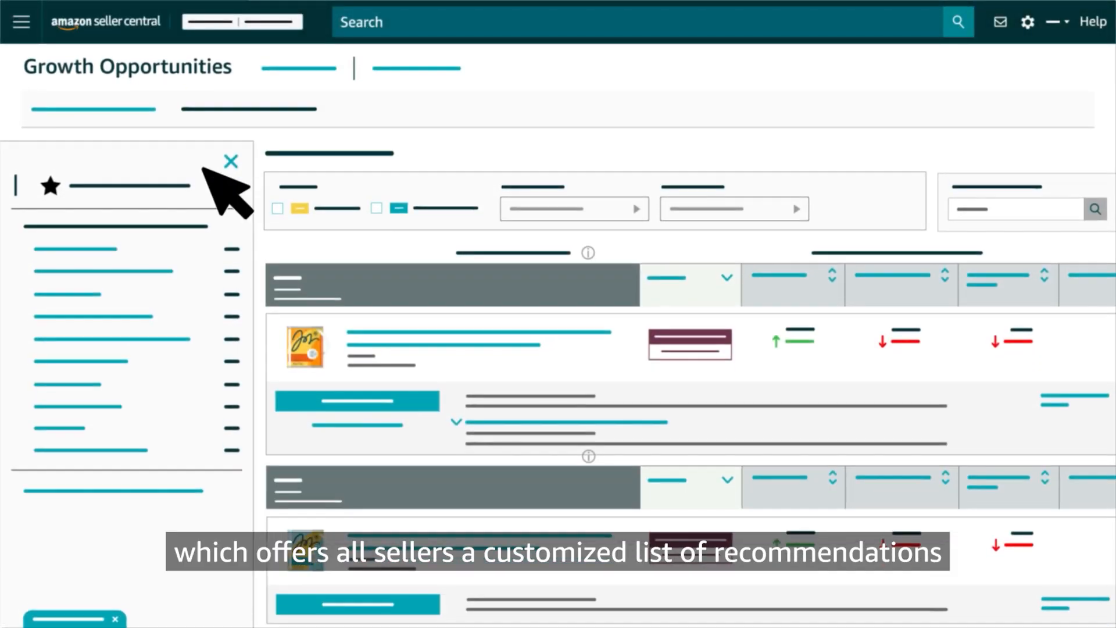
mouse_move(107, 118)
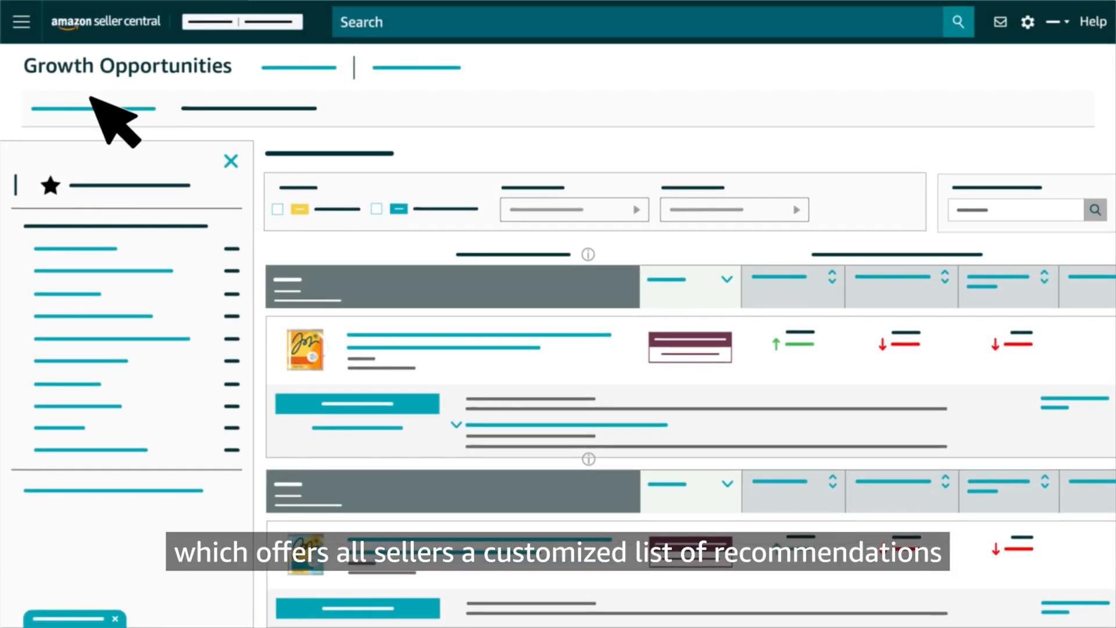
mouse_move(174, 174)
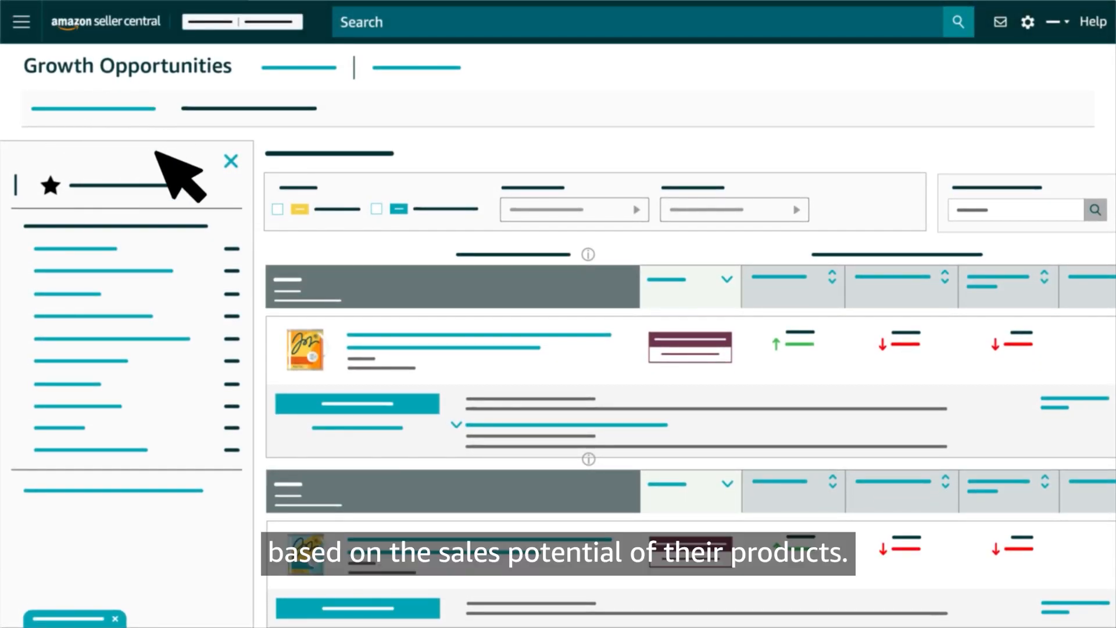
mouse_move(919, 456)
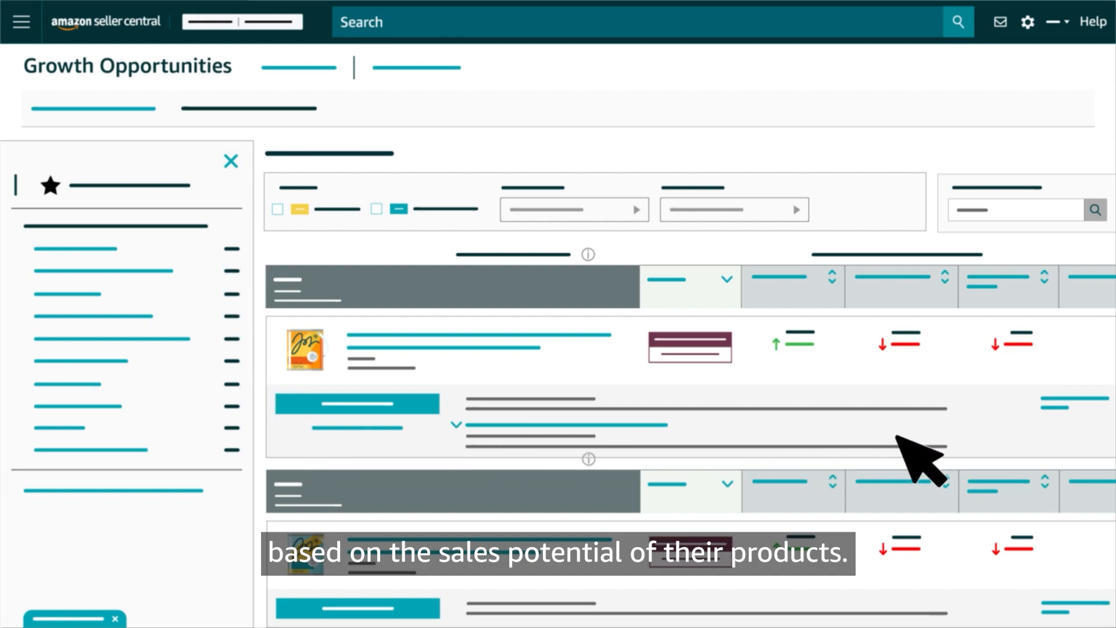
Bring up the main menu of Seller Central categories again.
left_click(20, 20)
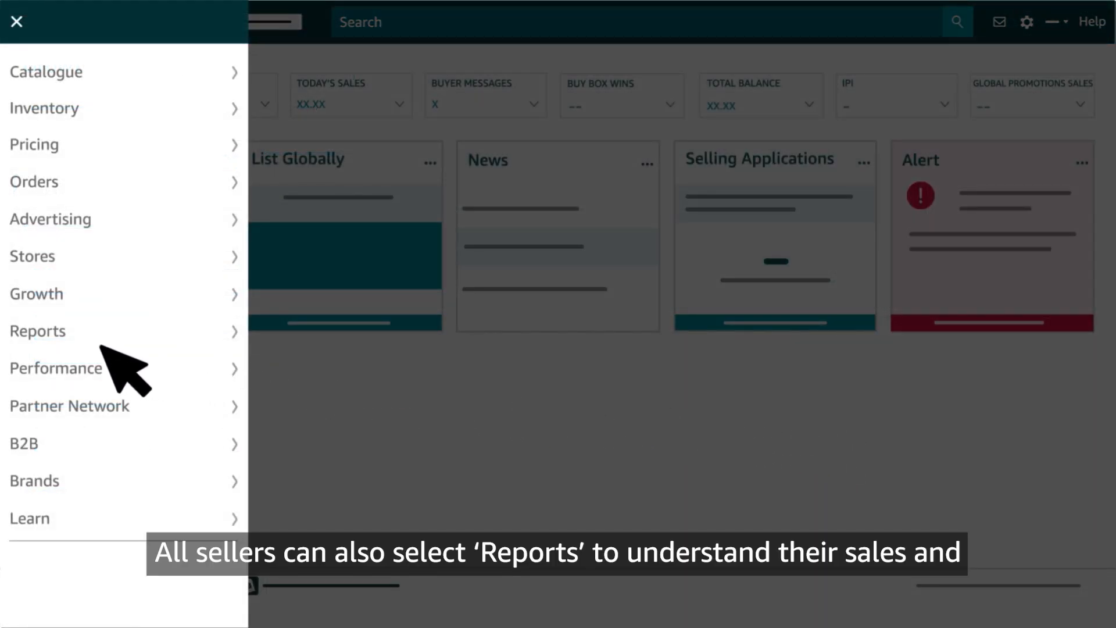
mouse_move(71, 331)
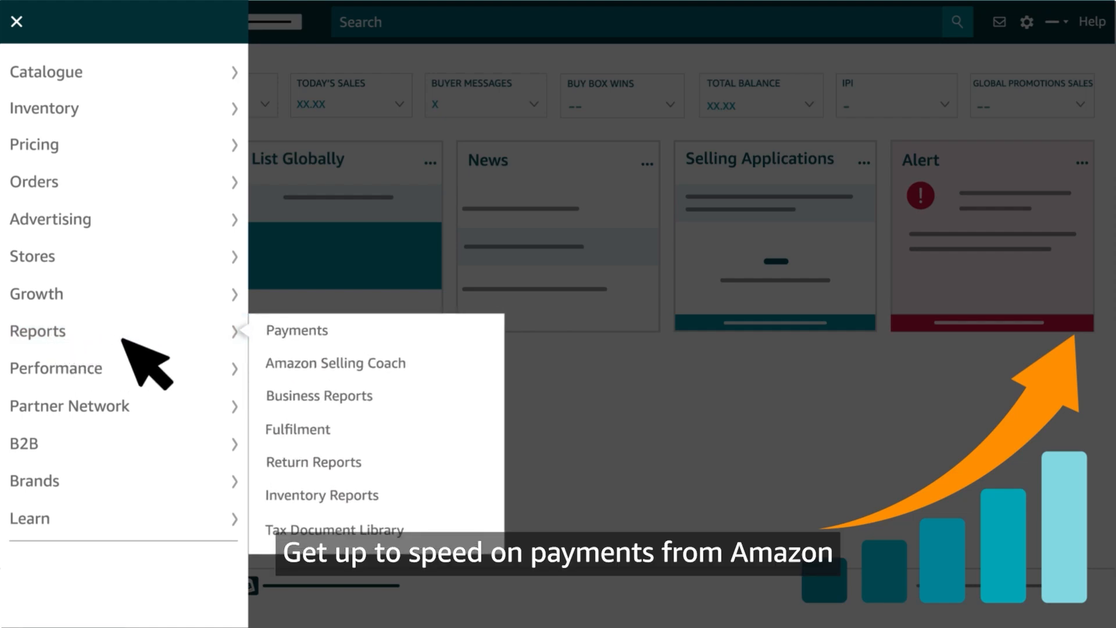
mouse_move(463, 413)
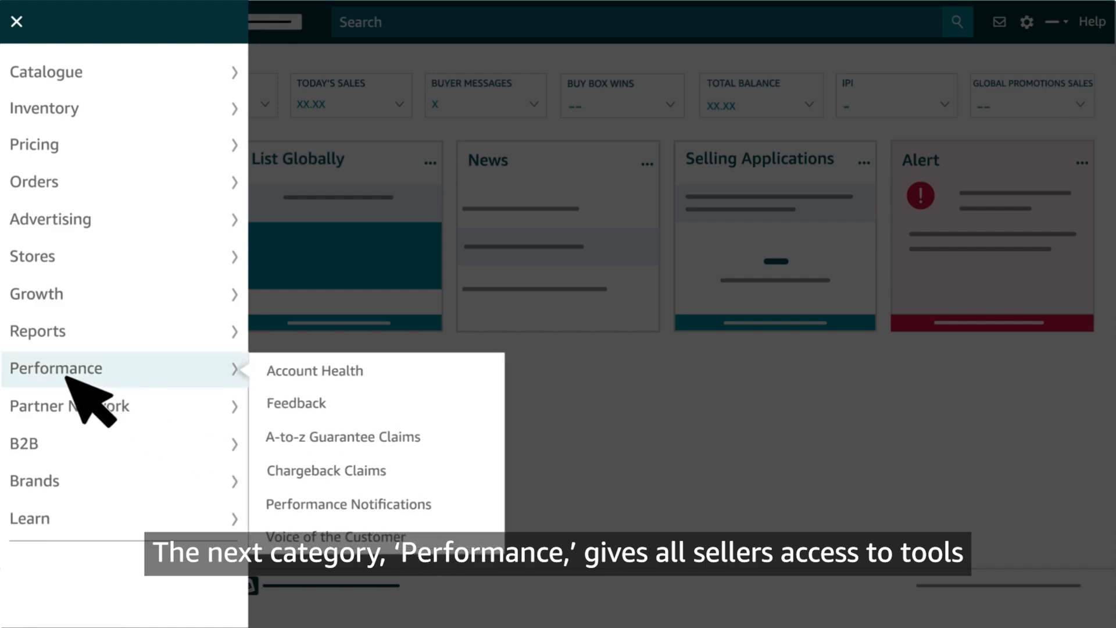
mouse_move(335, 395)
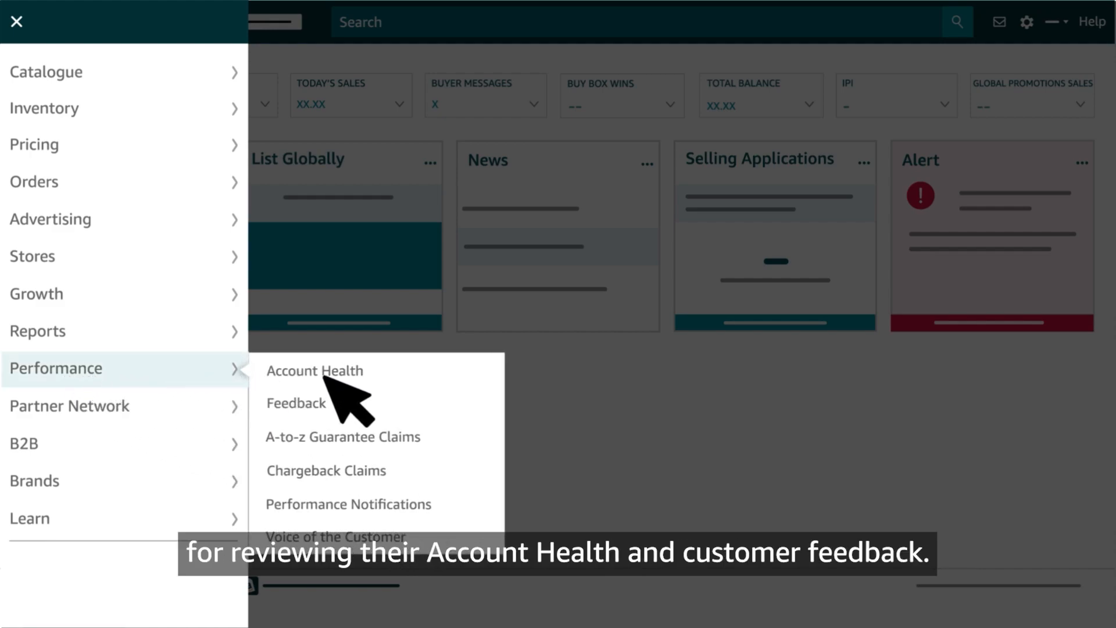
Show the Performance tools with Account Health, Feedback and claims.
left_click(314, 370)
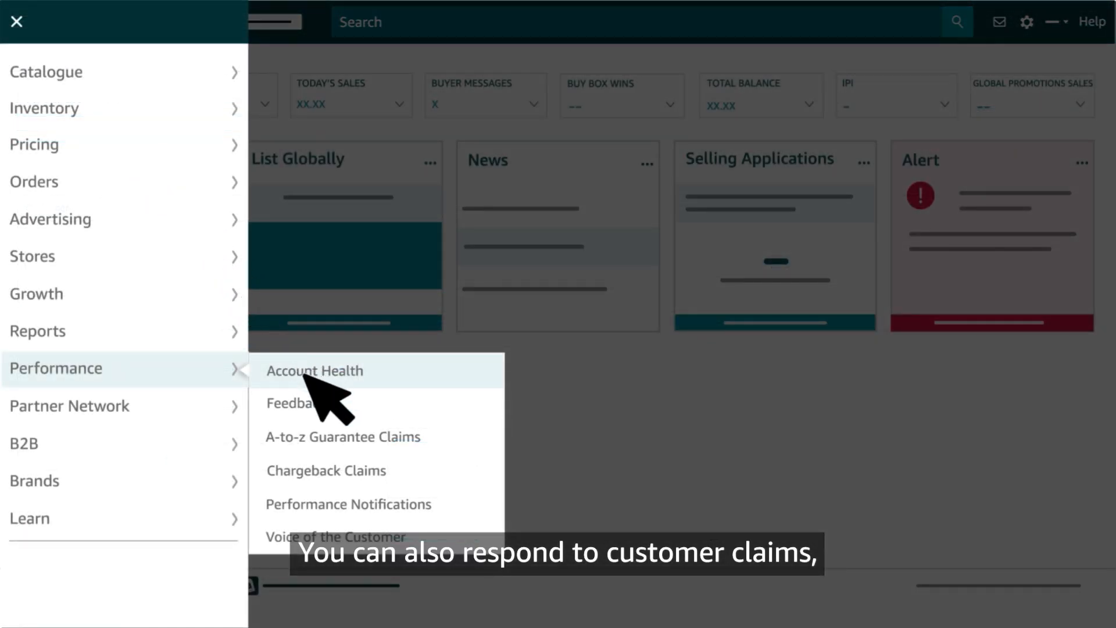
mouse_move(384, 527)
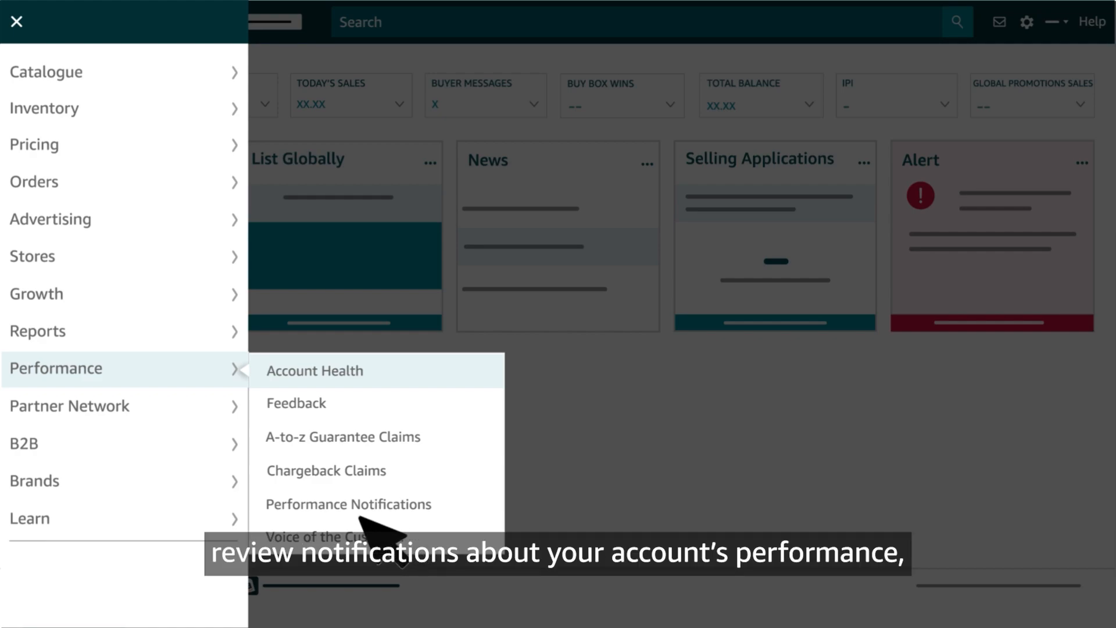
mouse_move(349, 526)
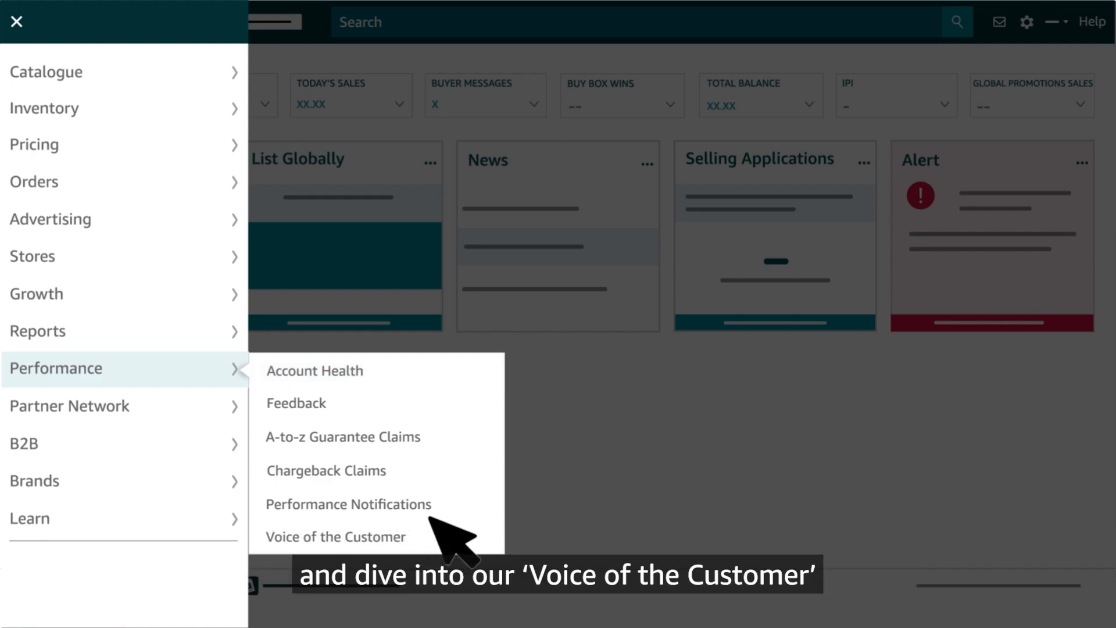
mouse_move(355, 547)
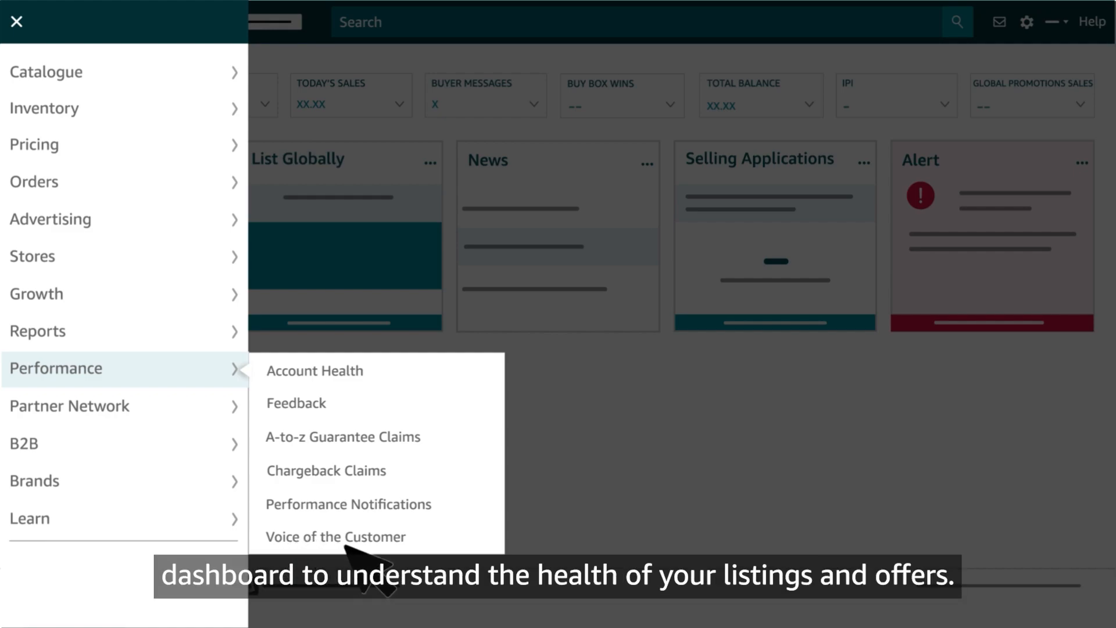
mouse_move(427, 556)
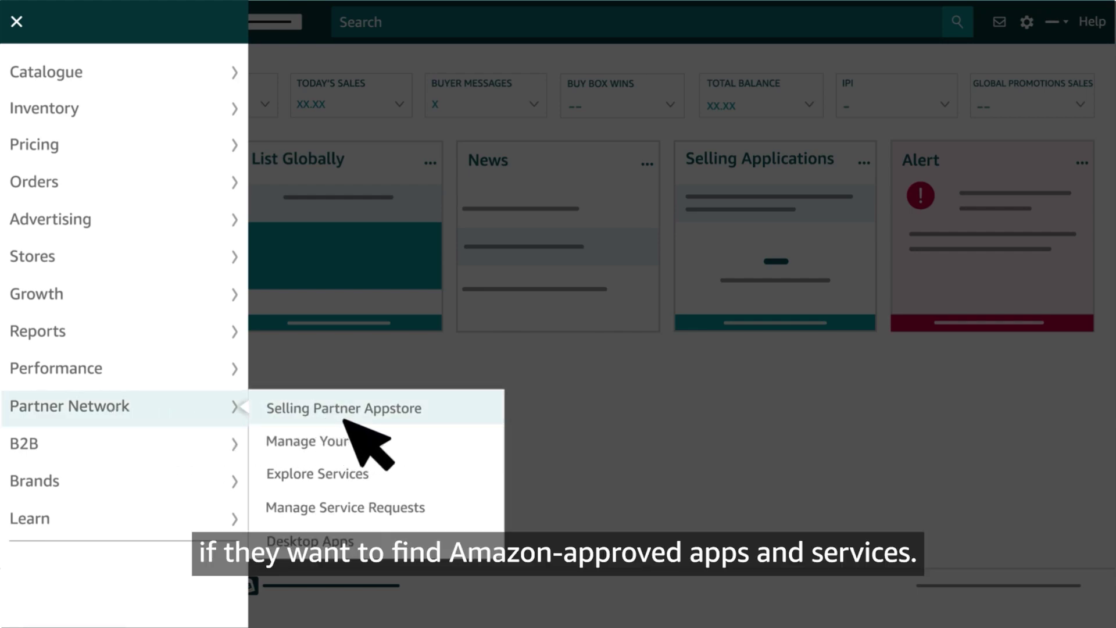
mouse_move(459, 520)
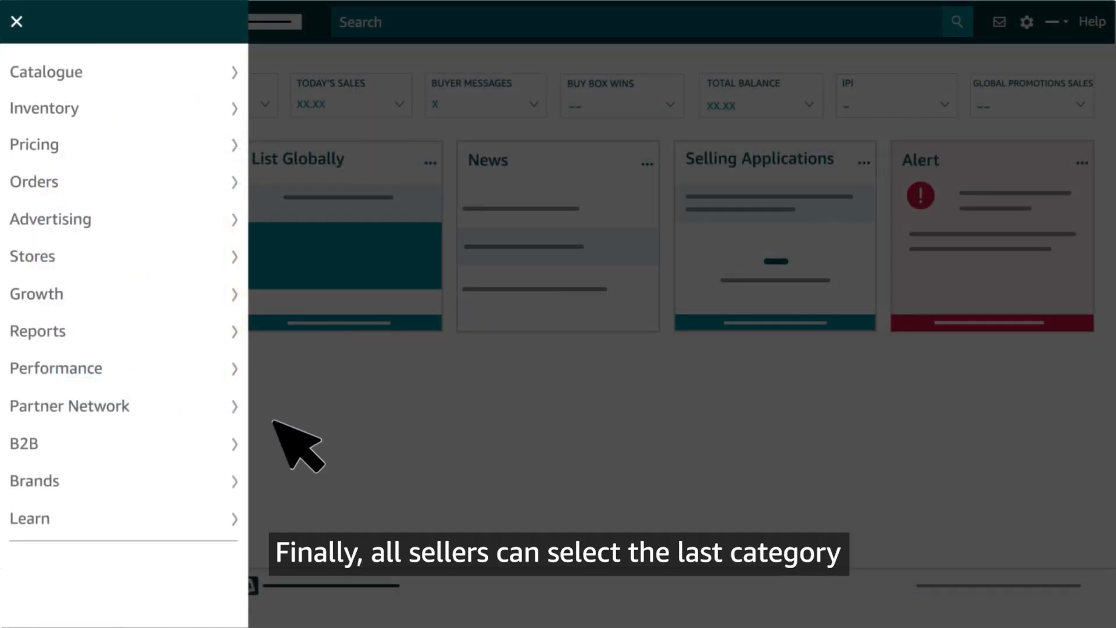
mouse_move(57, 563)
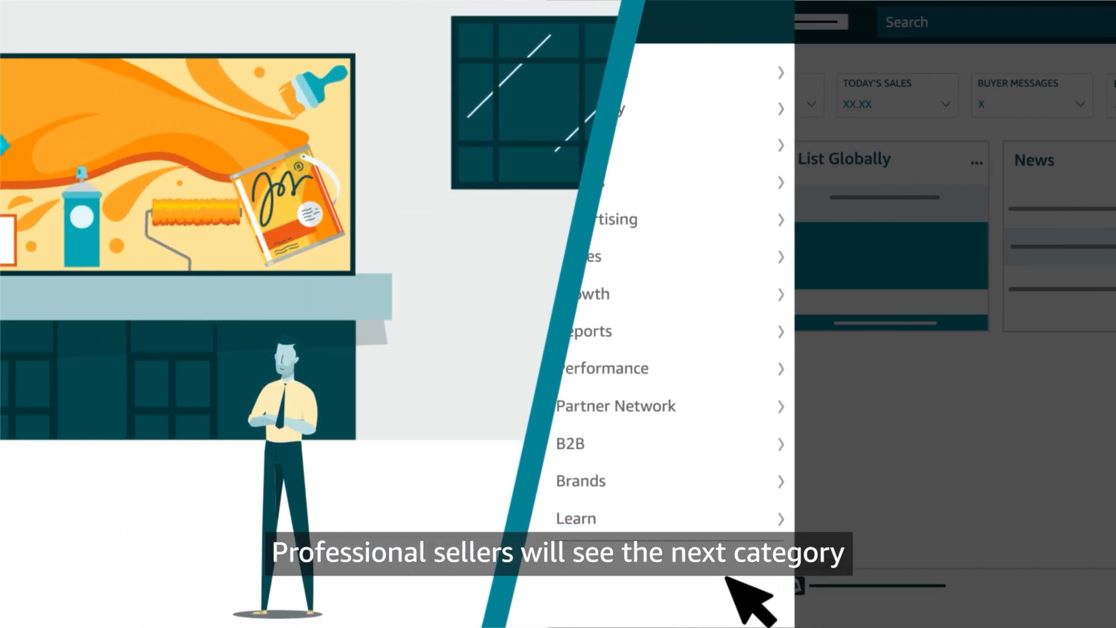
mouse_move(613, 499)
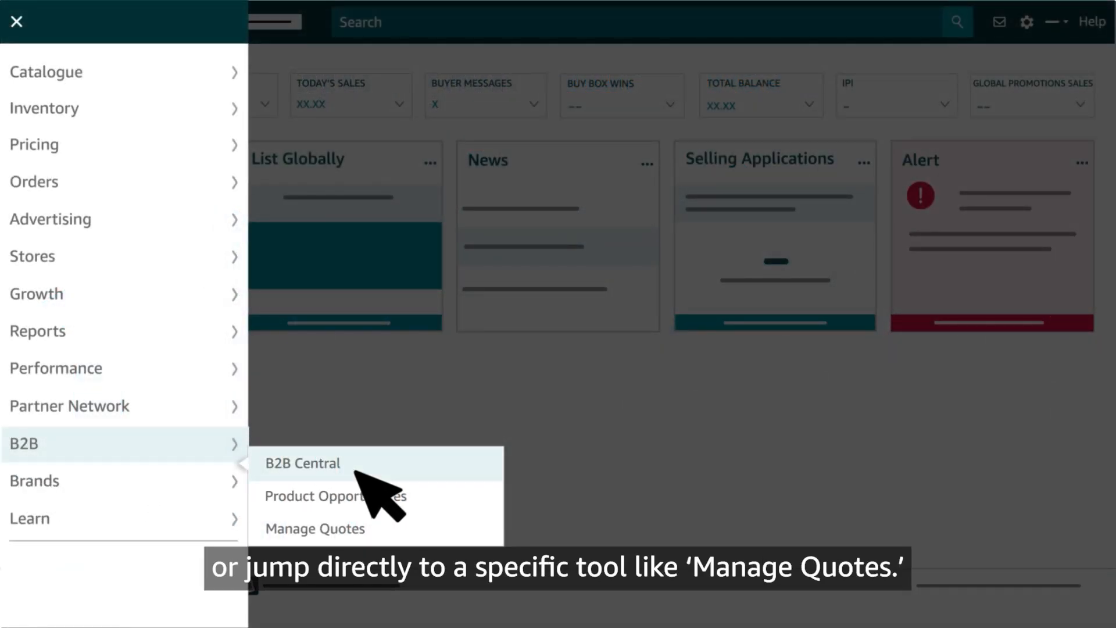
mouse_move(374, 530)
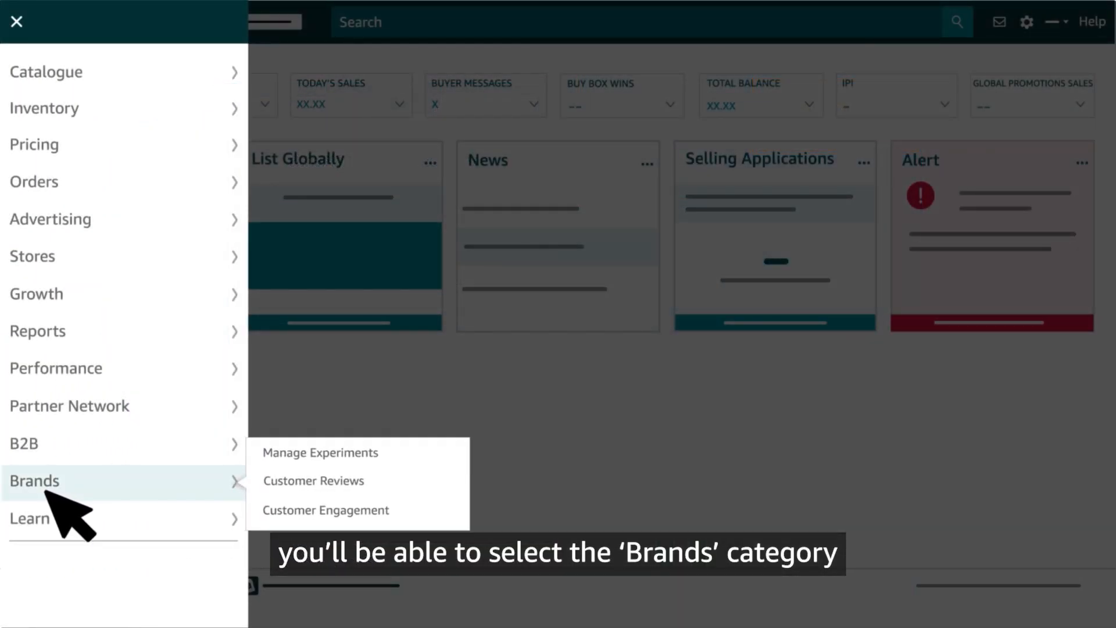
mouse_move(449, 491)
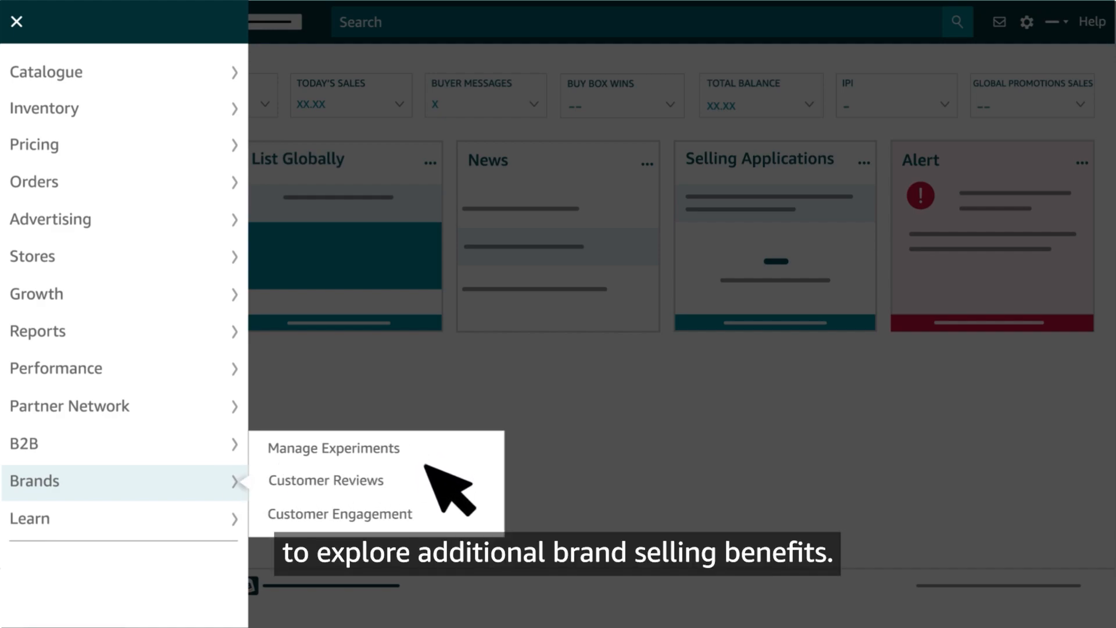
mouse_move(453, 520)
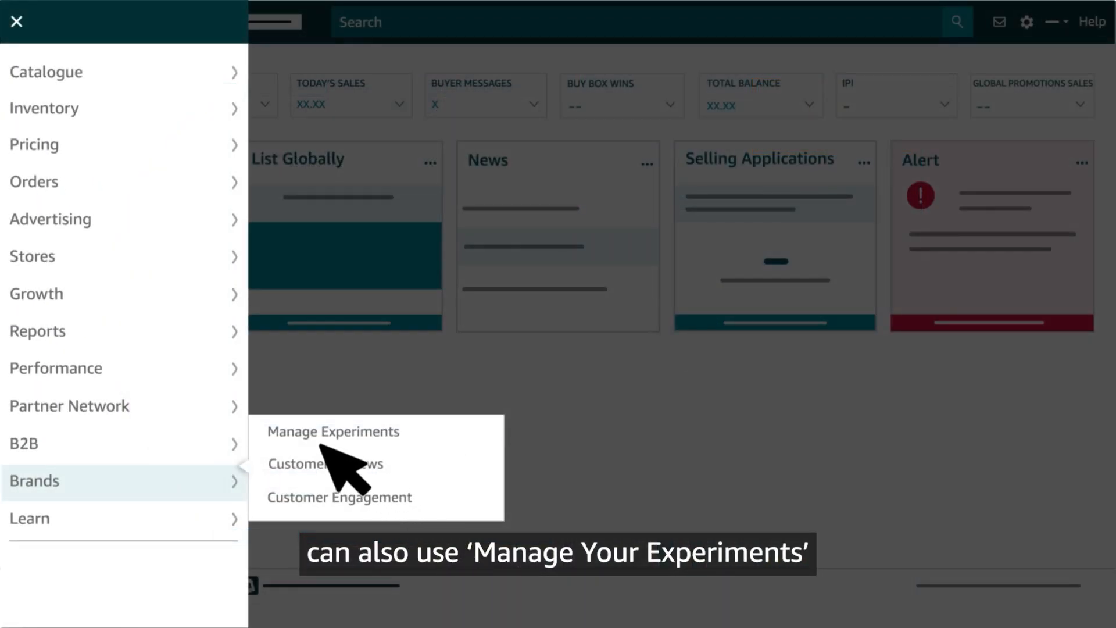
Go to Manage Your Experiments, then return to the main category menu.
left_click(333, 431)
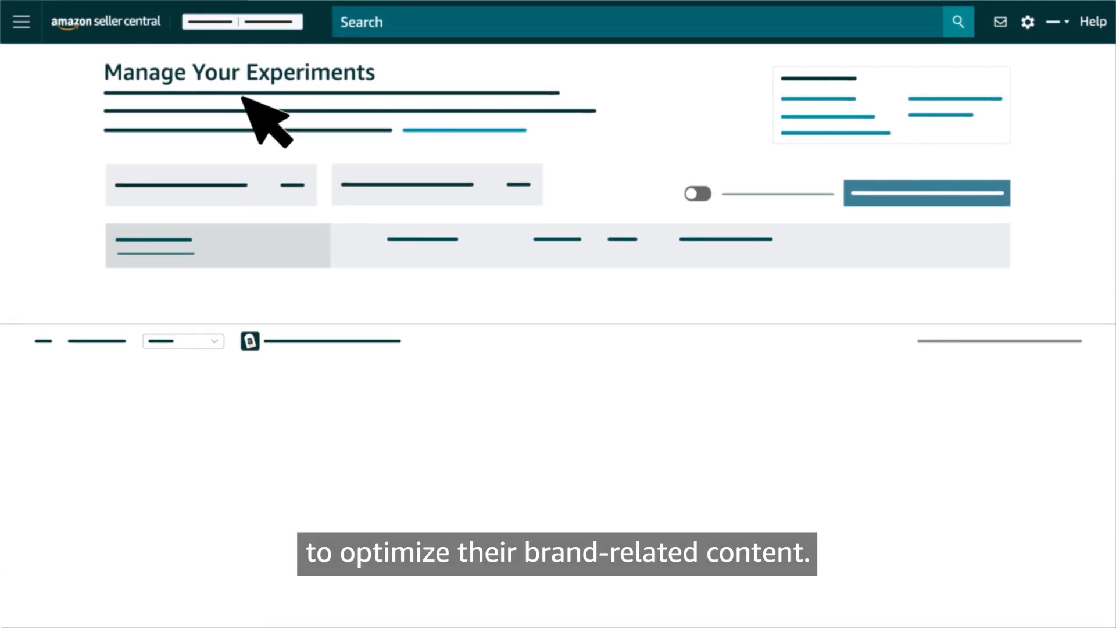
left_click(21, 21)
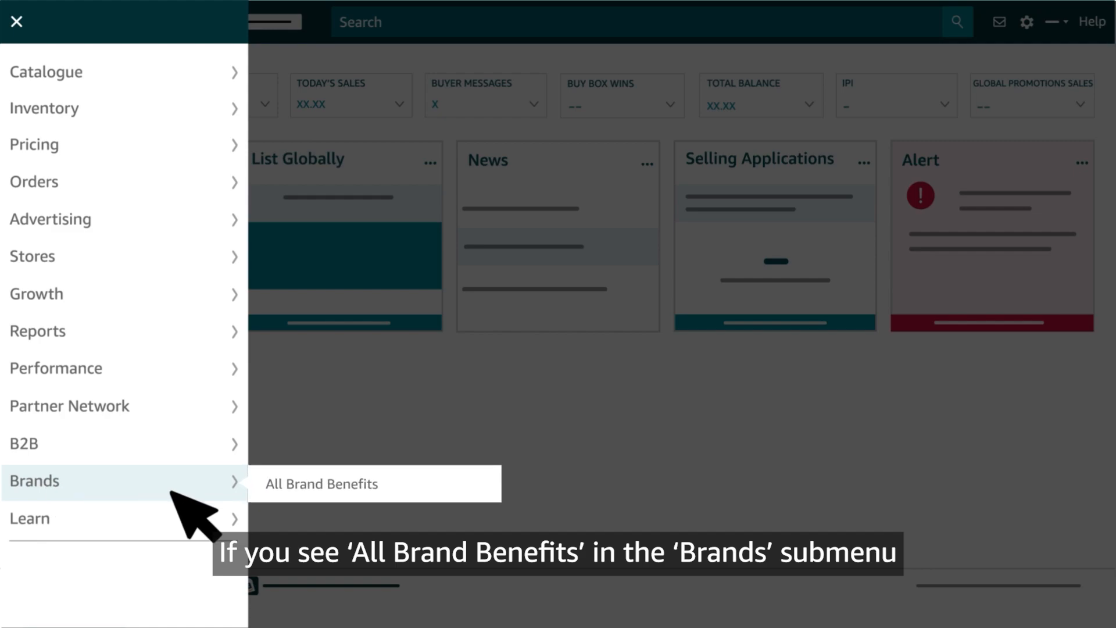
mouse_move(395, 512)
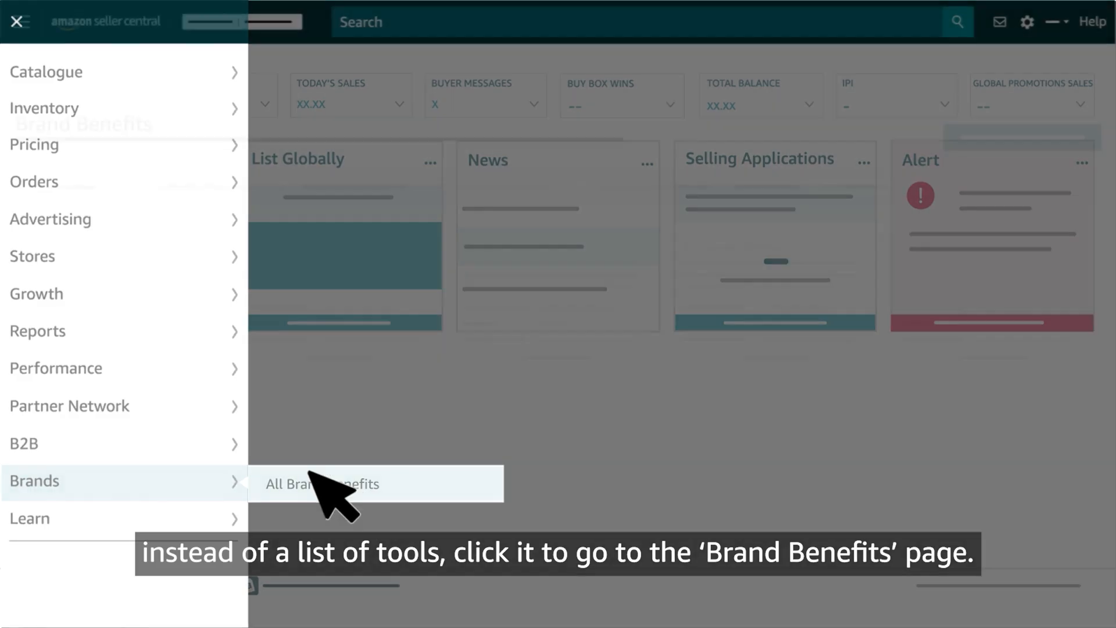
Go to All Brand Benefits showing cards like A+ Content, Vine and Stores.
left_click(322, 484)
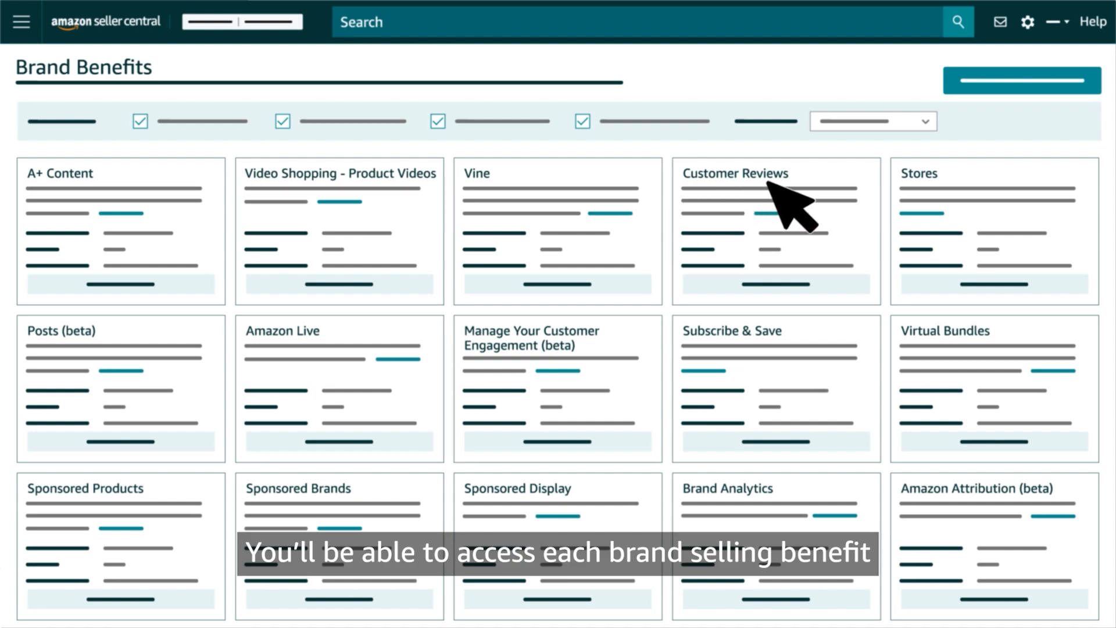
mouse_move(658, 377)
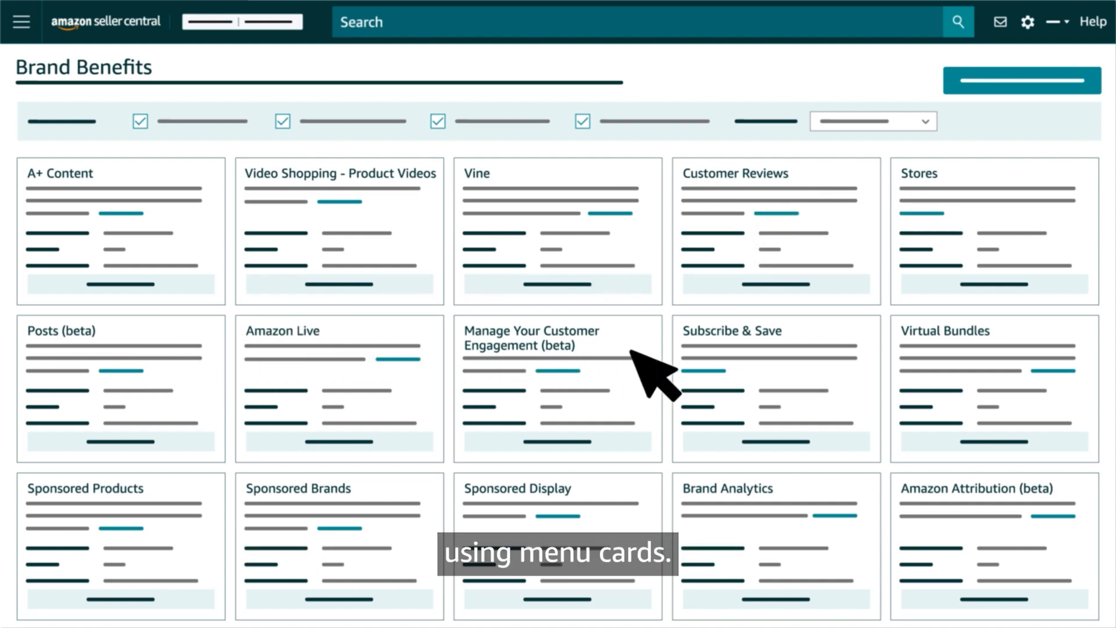